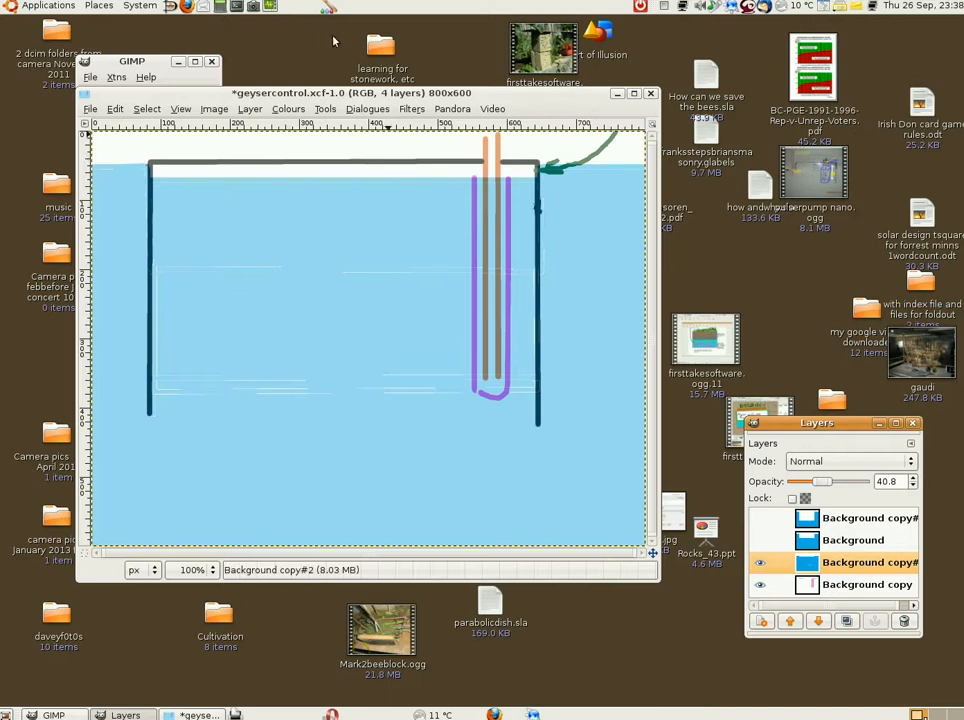
pyautogui.moveTo(550, 440)
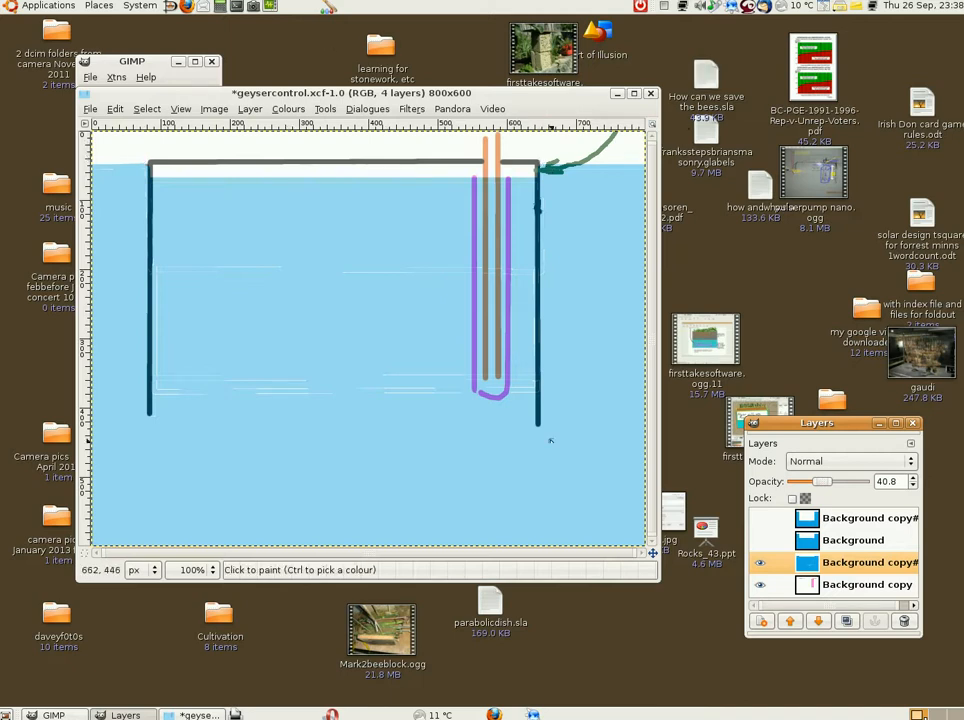
pyautogui.moveTo(180, 184)
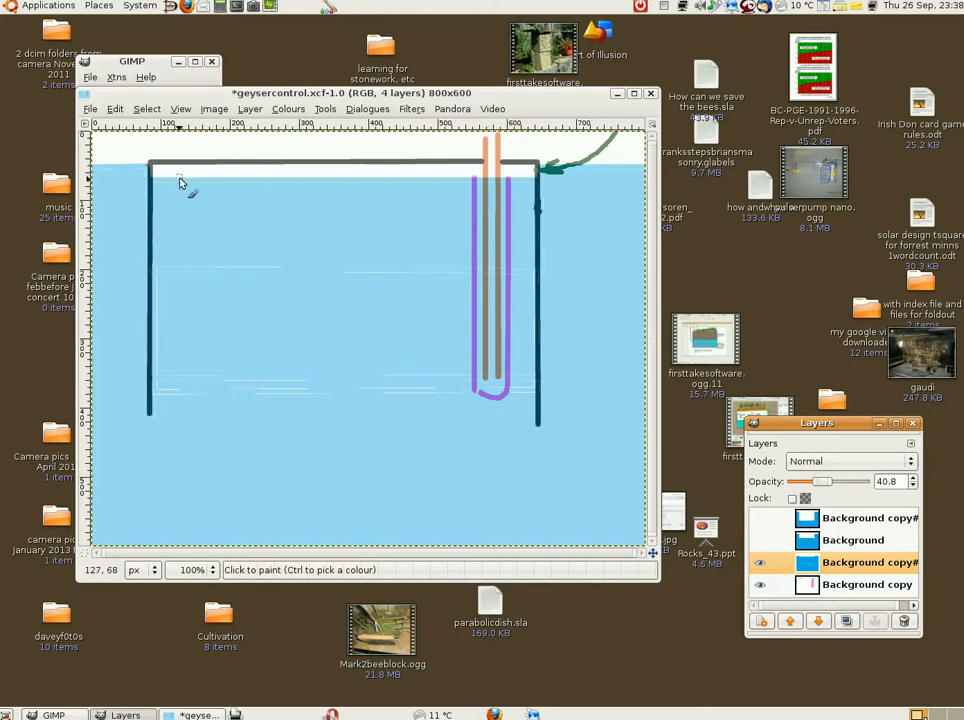
pyautogui.moveTo(476, 328)
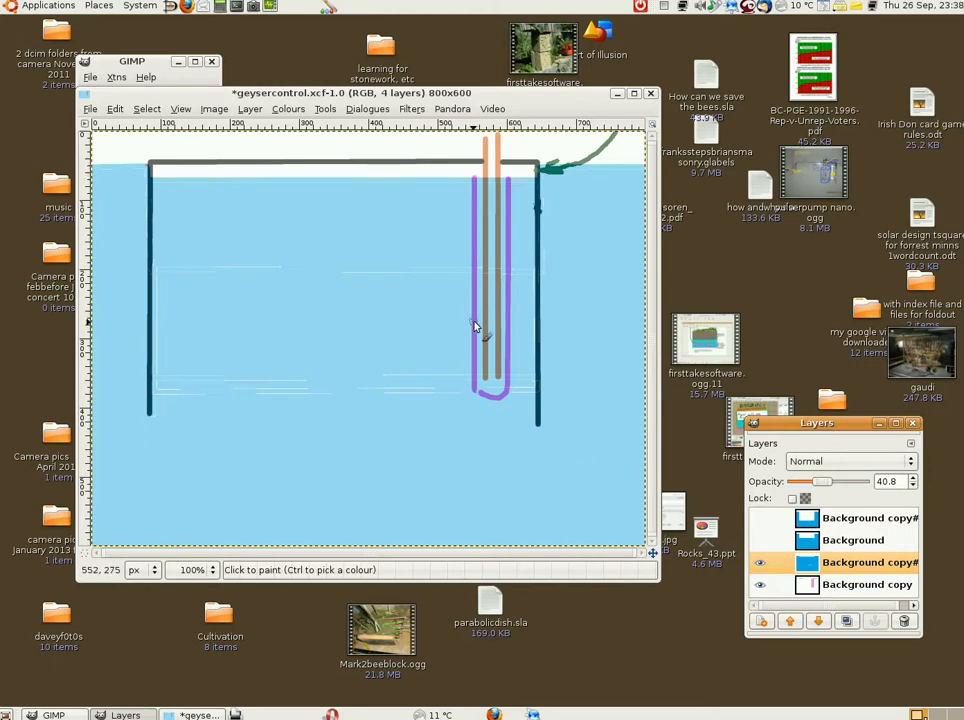
pyautogui.moveTo(490, 368)
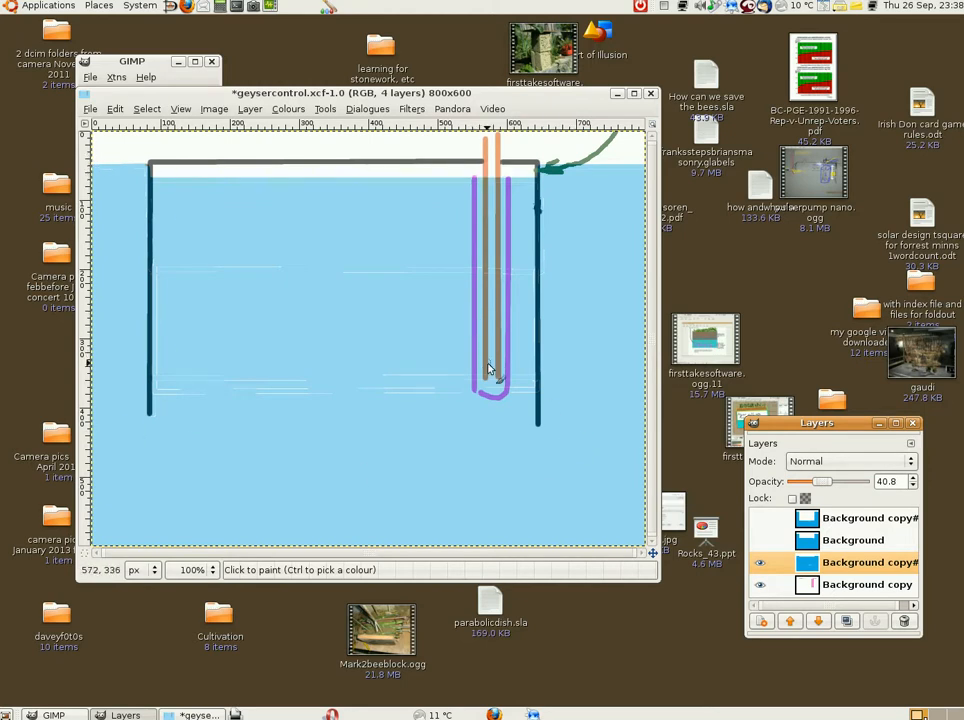
pyautogui.moveTo(496, 362)
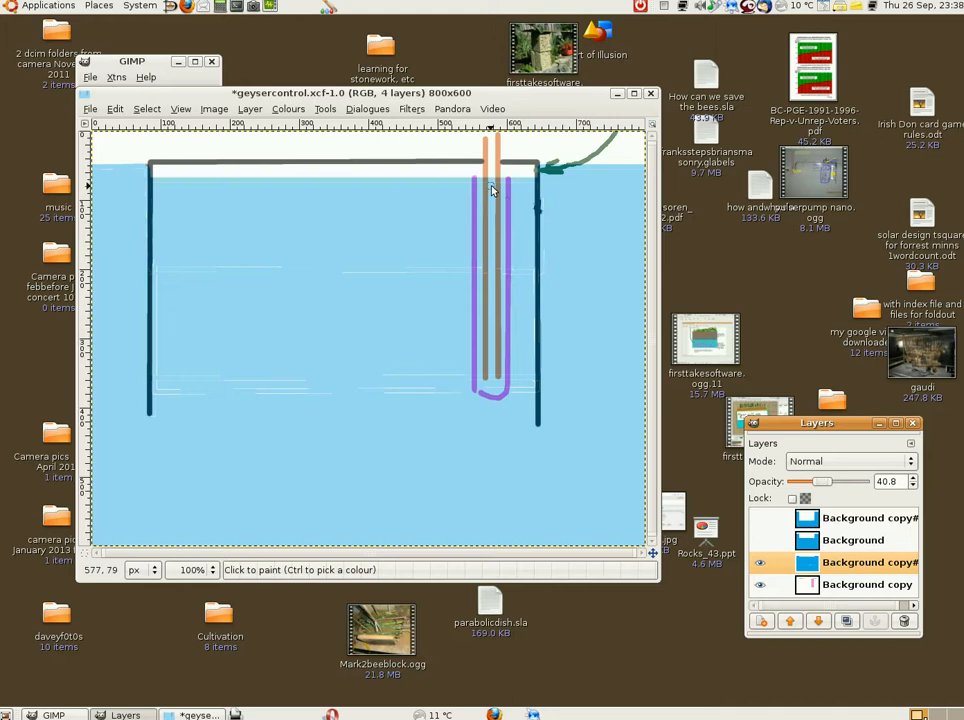
pyautogui.moveTo(198, 184)
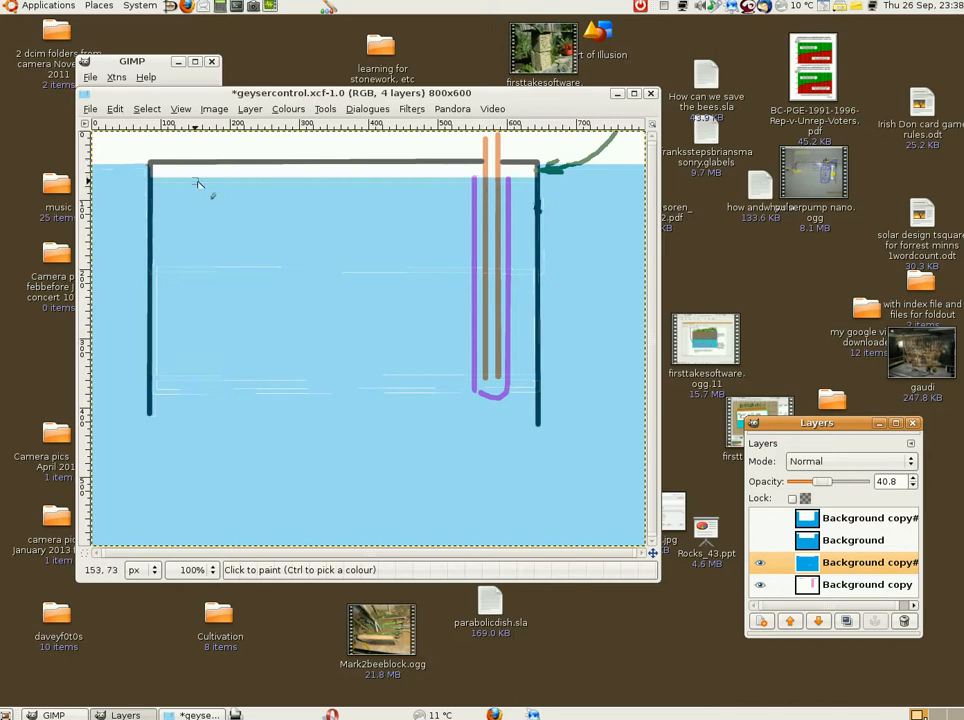
pyautogui.moveTo(260, 192)
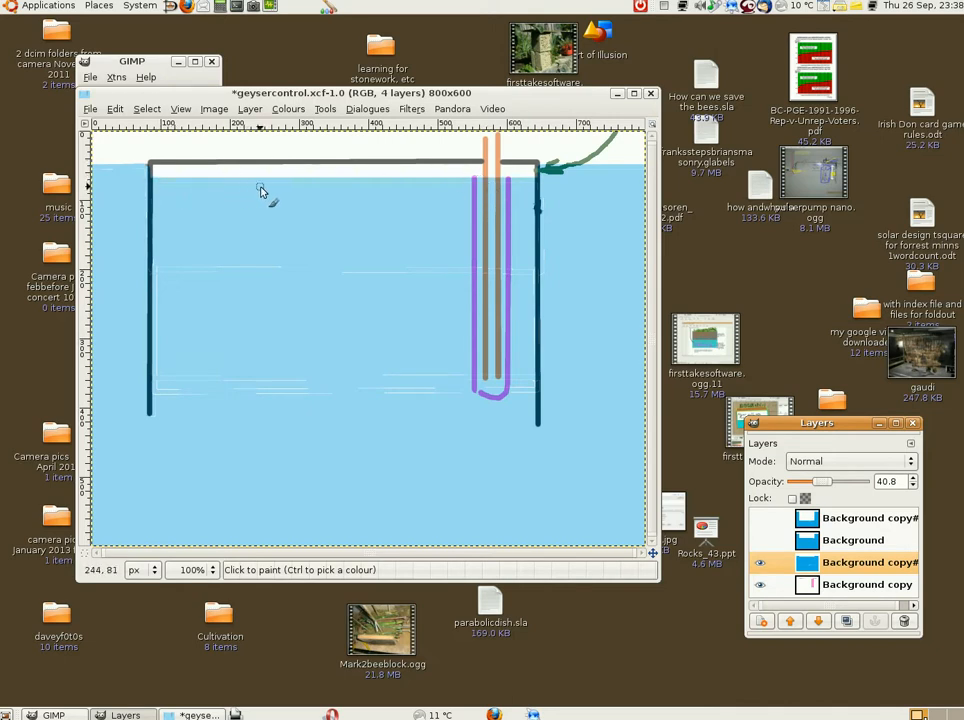
pyautogui.moveTo(616, 150)
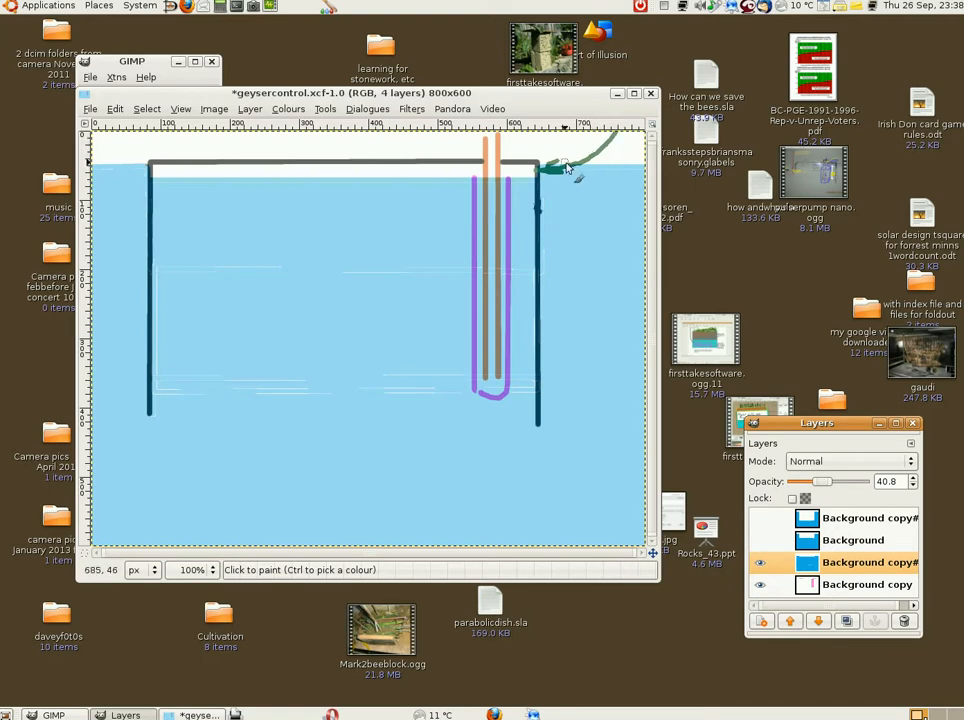
pyautogui.moveTo(604, 156)
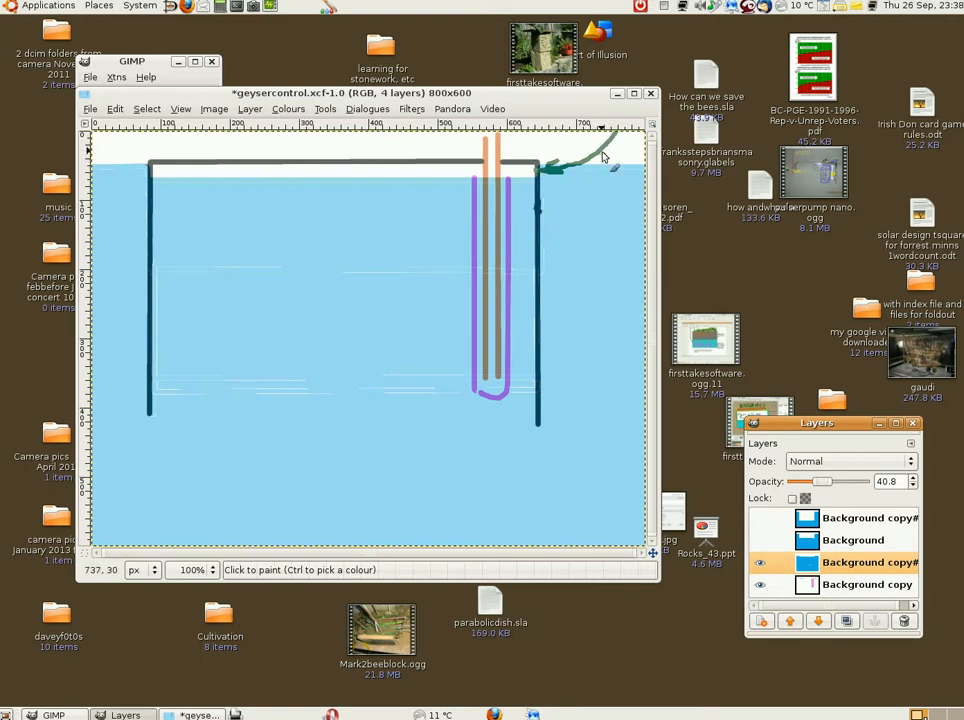
pyautogui.moveTo(518, 170)
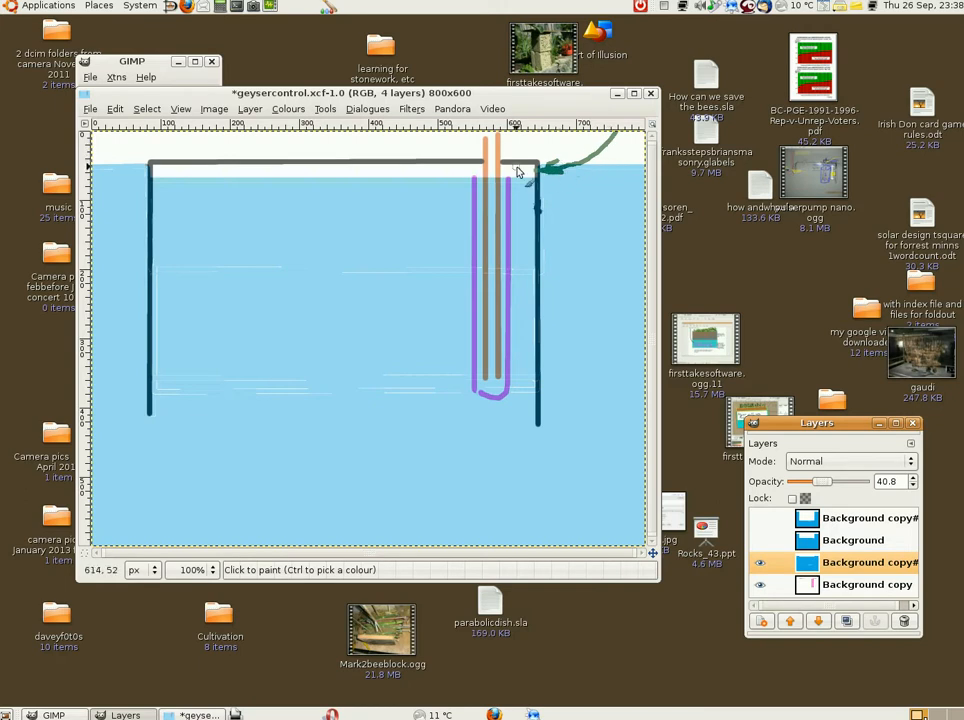
pyautogui.moveTo(468, 216)
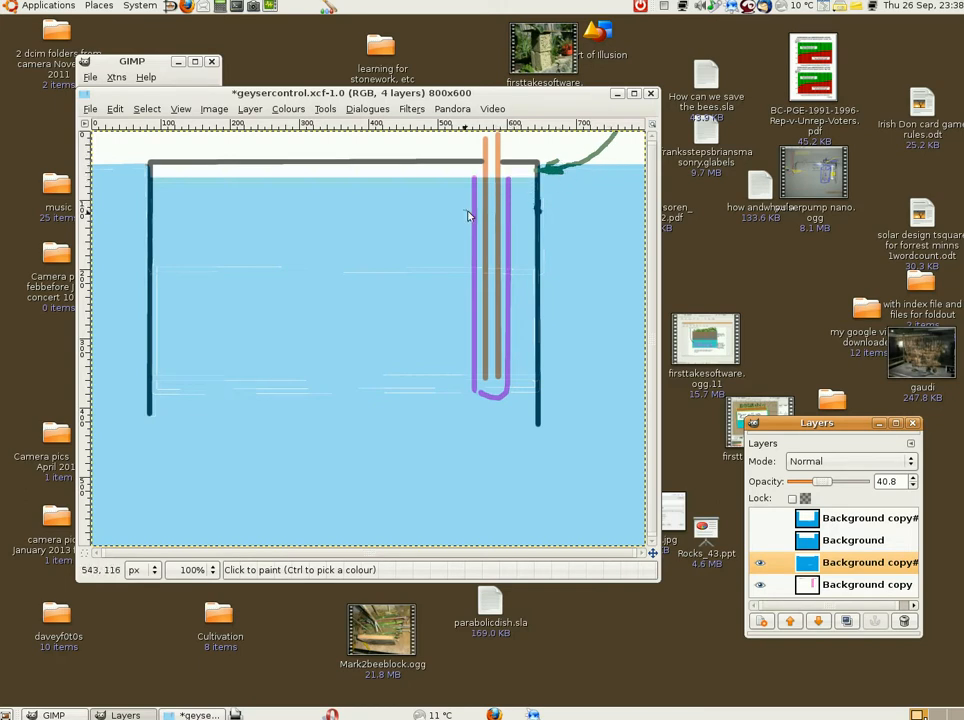
pyautogui.moveTo(504, 298)
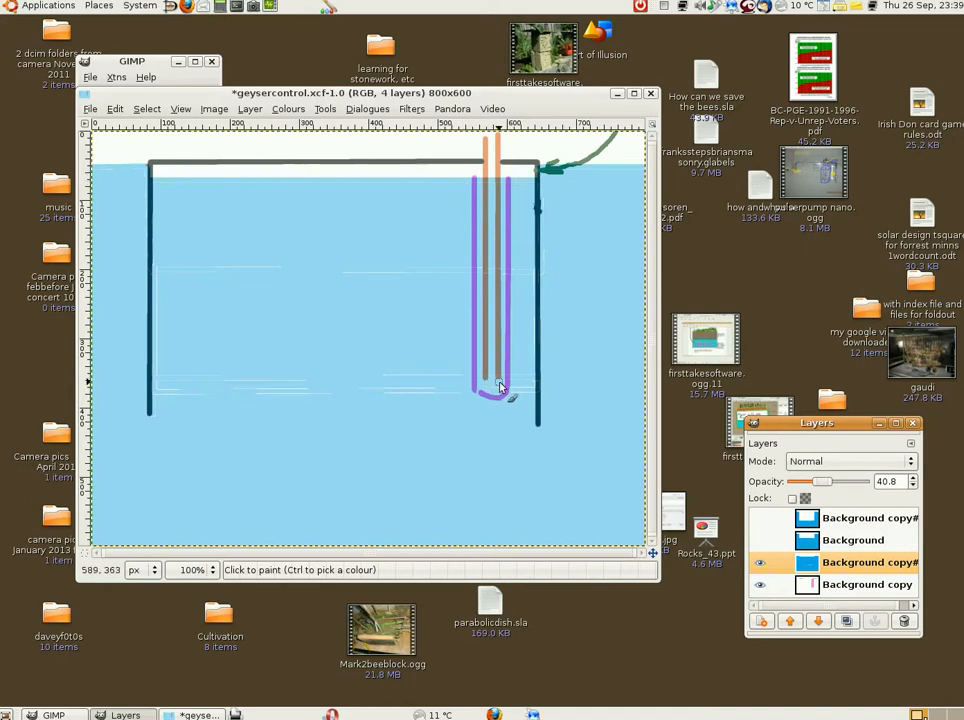
pyautogui.moveTo(484, 392)
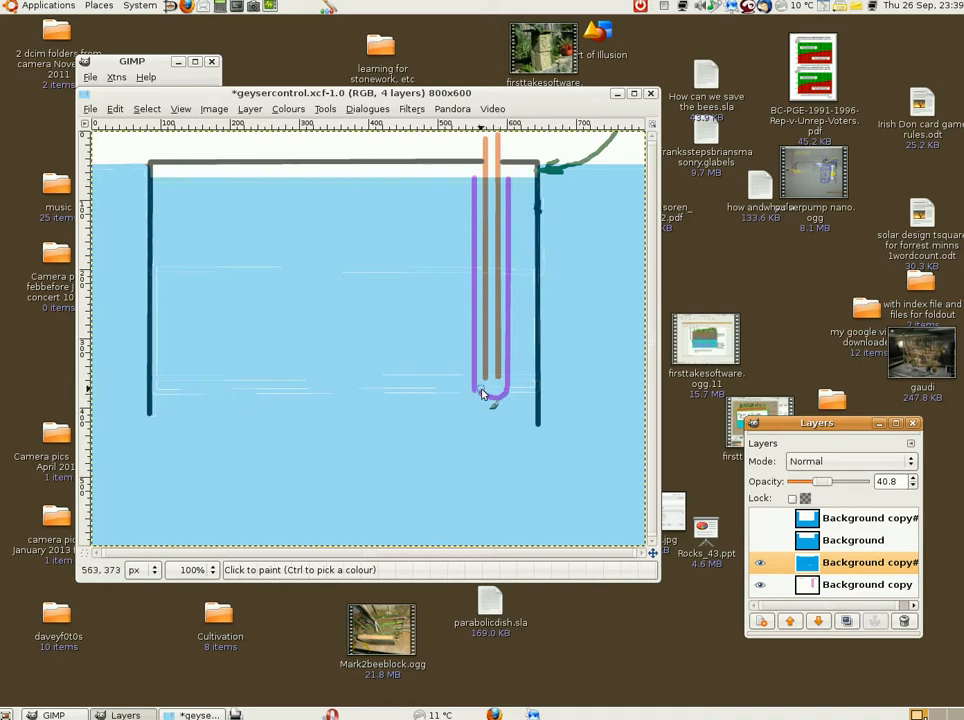
pyautogui.moveTo(470, 390)
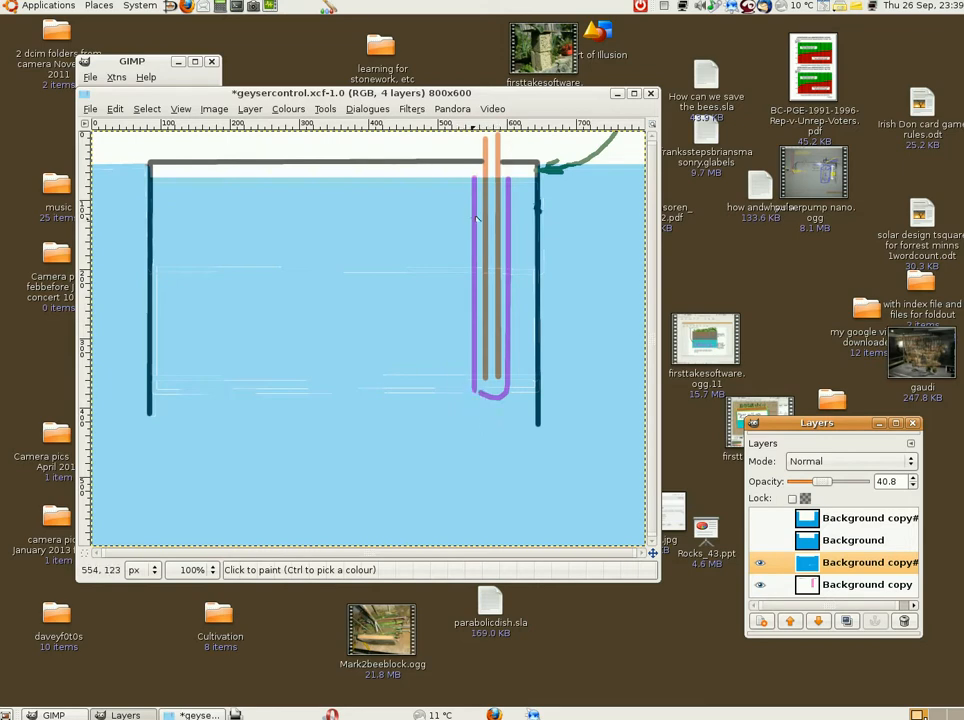
pyautogui.moveTo(502, 290)
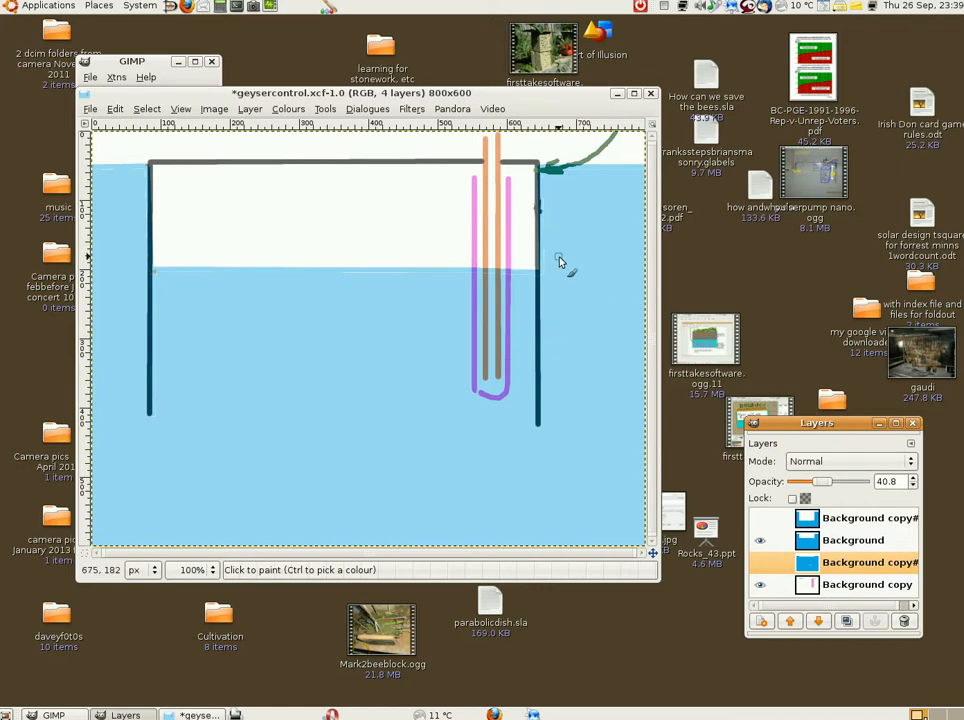
pyautogui.moveTo(330, 188)
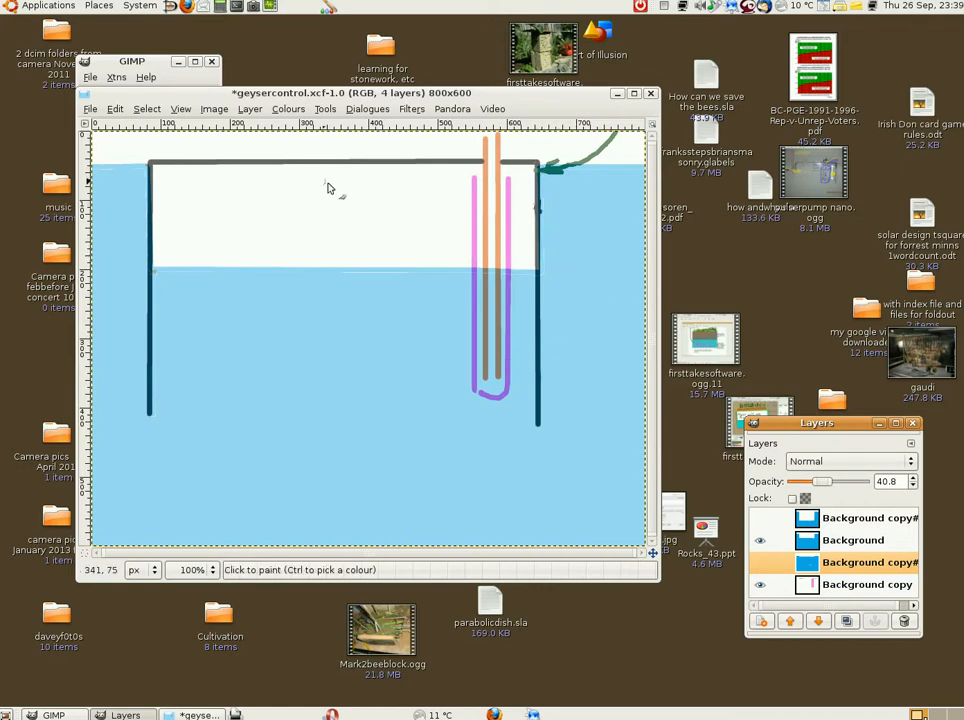
pyautogui.moveTo(528, 300)
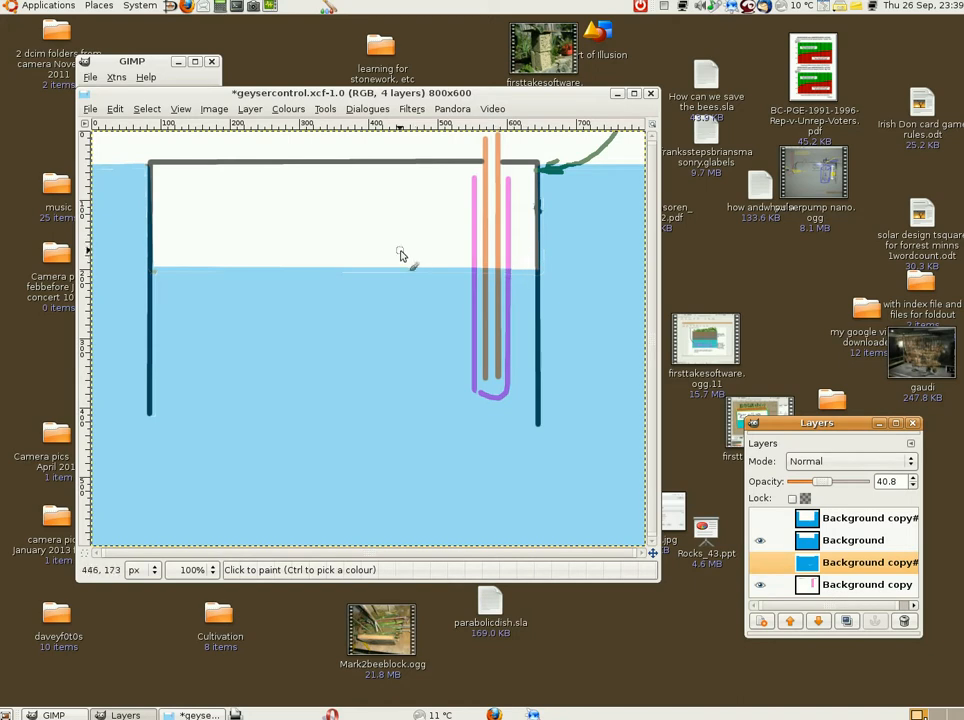
pyautogui.moveTo(484, 340)
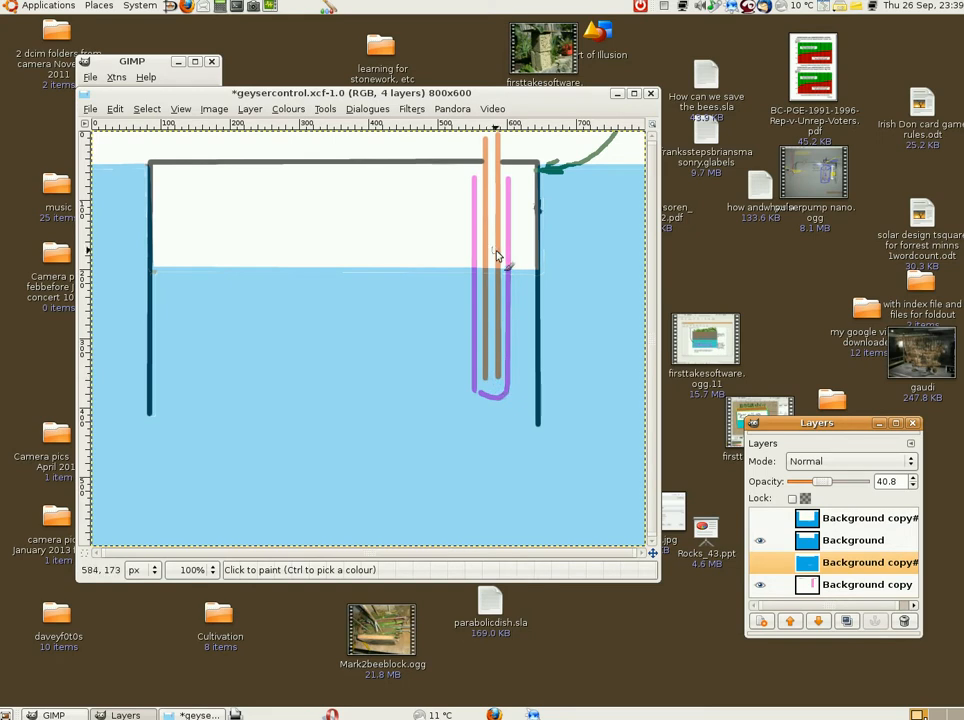
pyautogui.moveTo(490, 150)
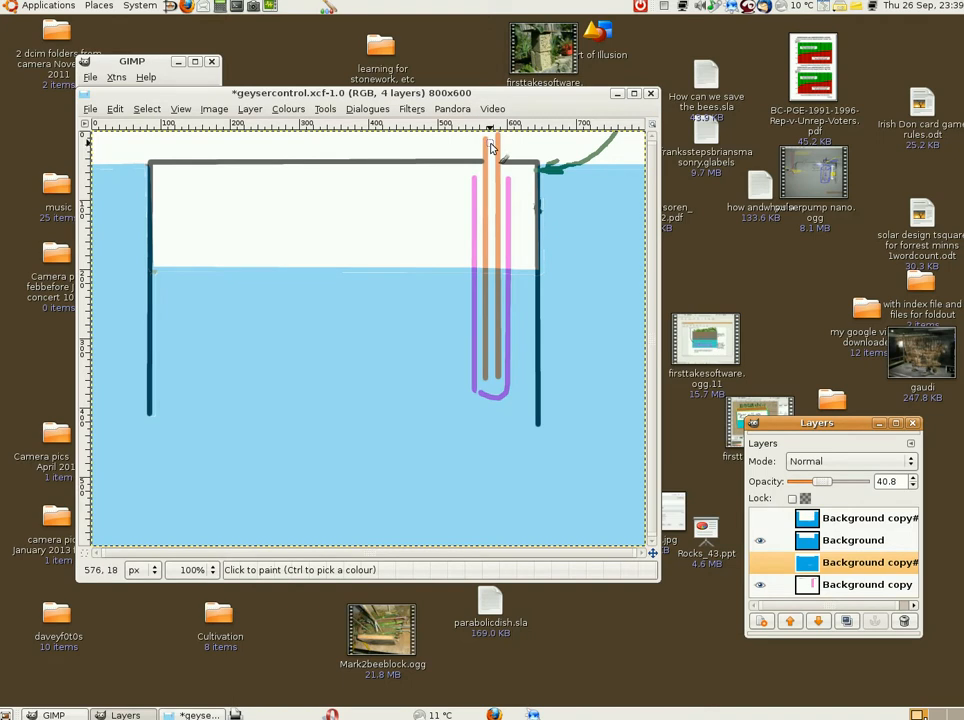
# - Show the air-filled layer so the water level drops near the tank bottom
pyautogui.click(760, 540)
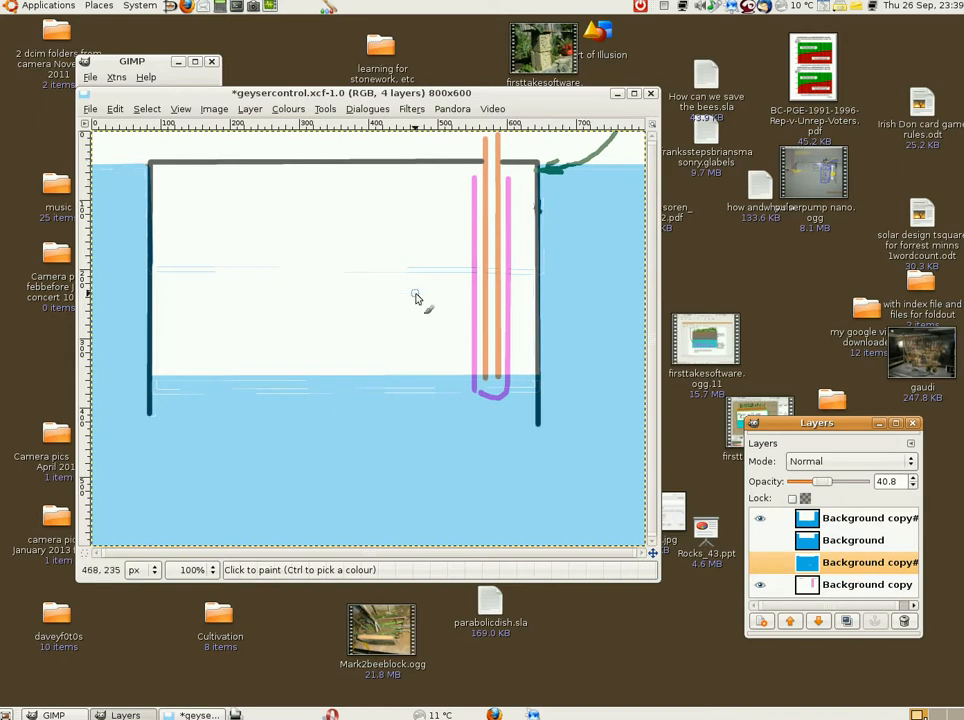
pyautogui.moveTo(484, 370)
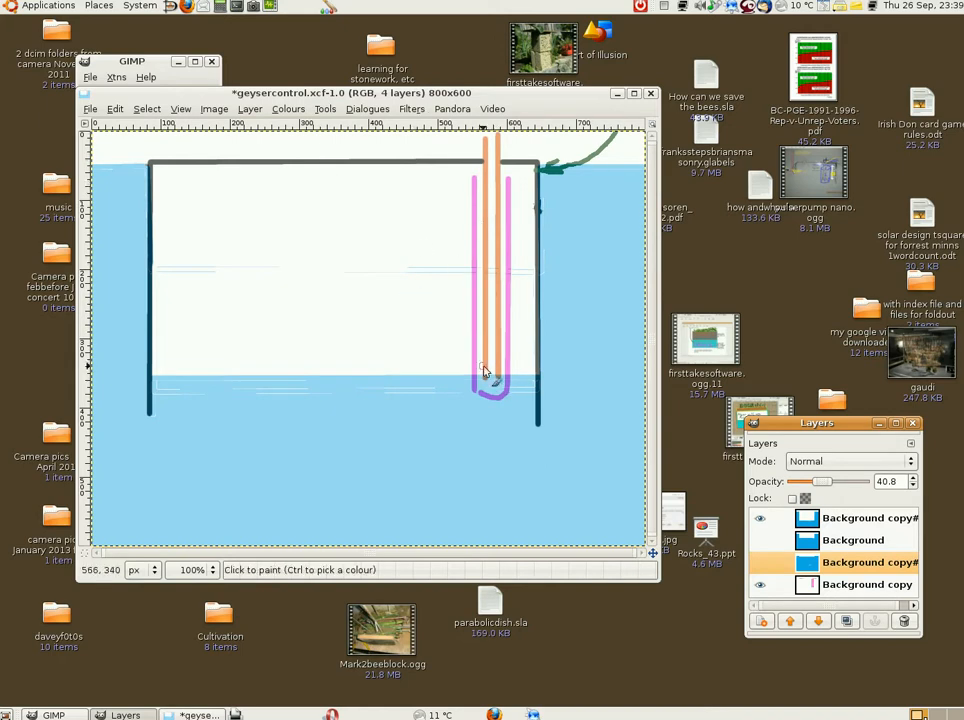
pyautogui.moveTo(480, 392)
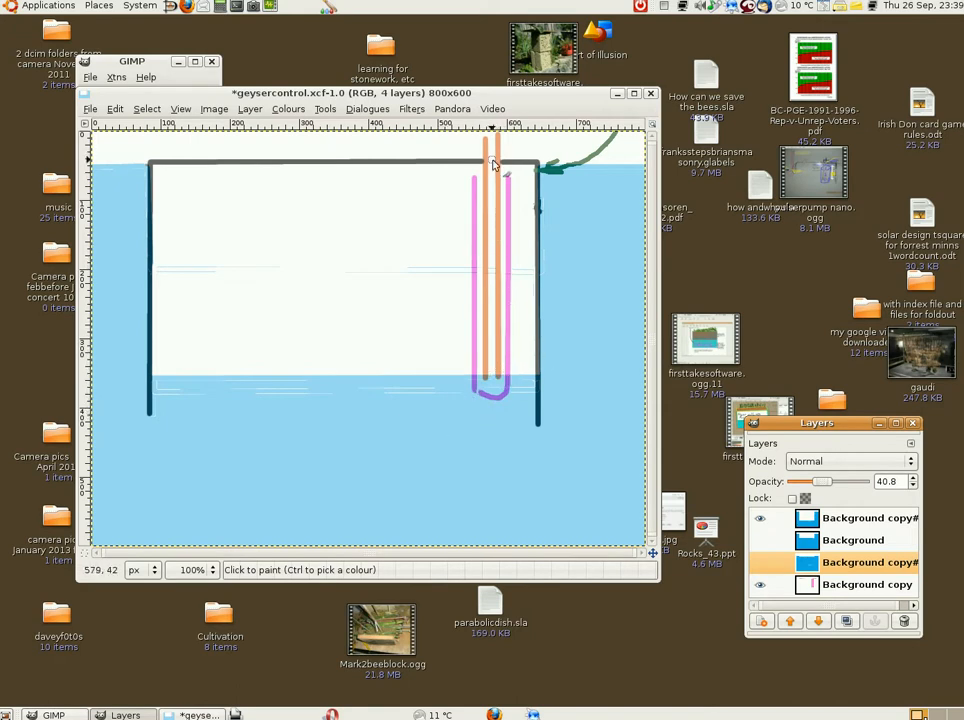
pyautogui.moveTo(490, 170)
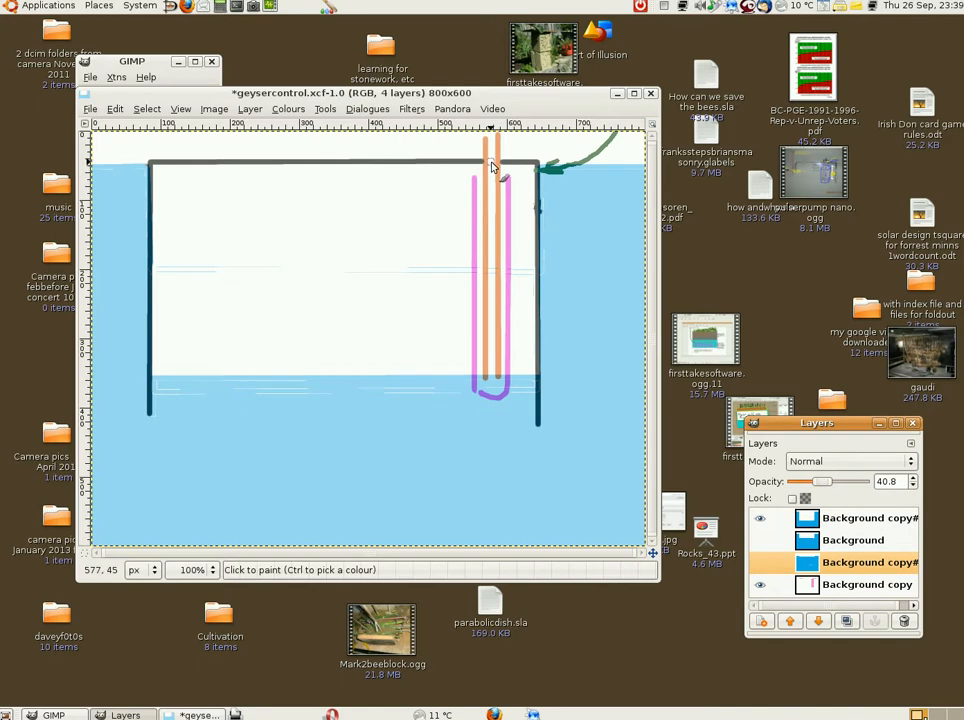
pyautogui.moveTo(490, 358)
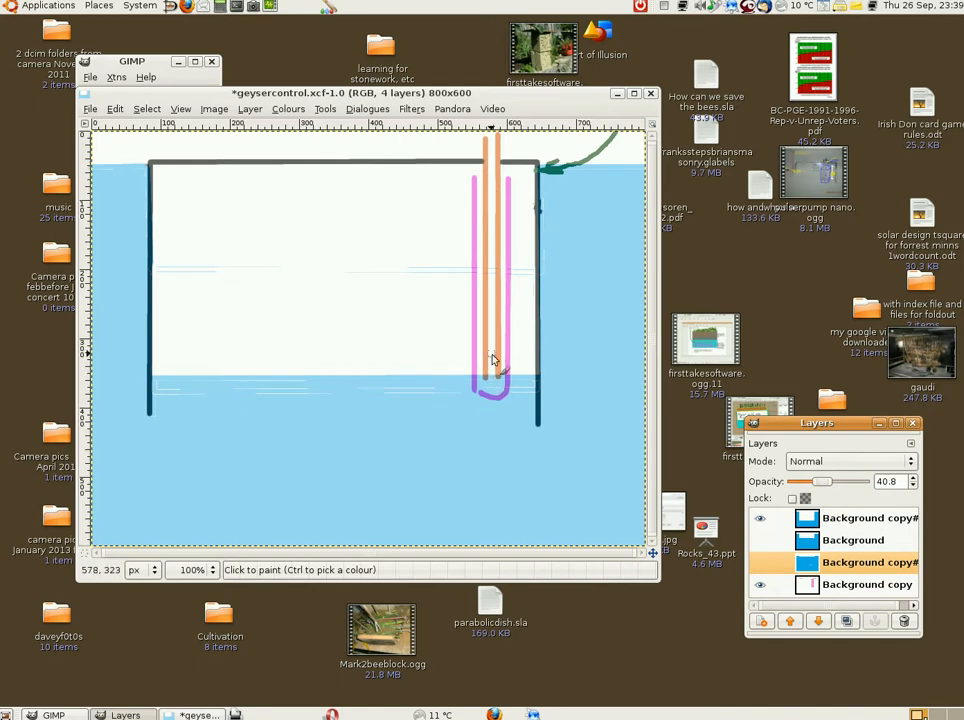
pyautogui.moveTo(490, 158)
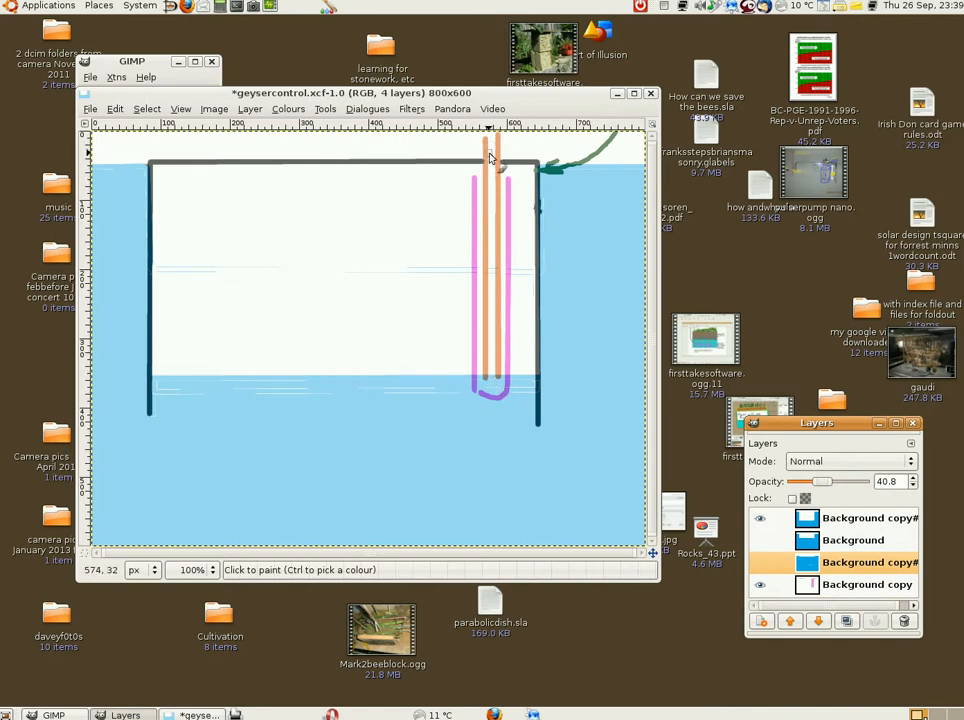
pyautogui.moveTo(476, 304)
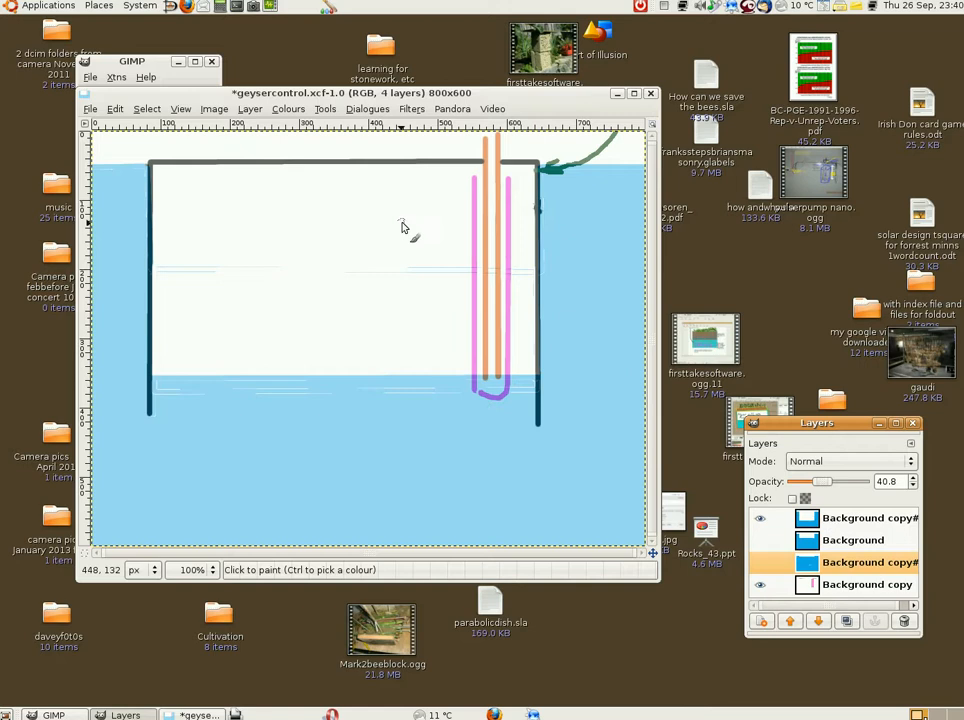
pyautogui.moveTo(490, 388)
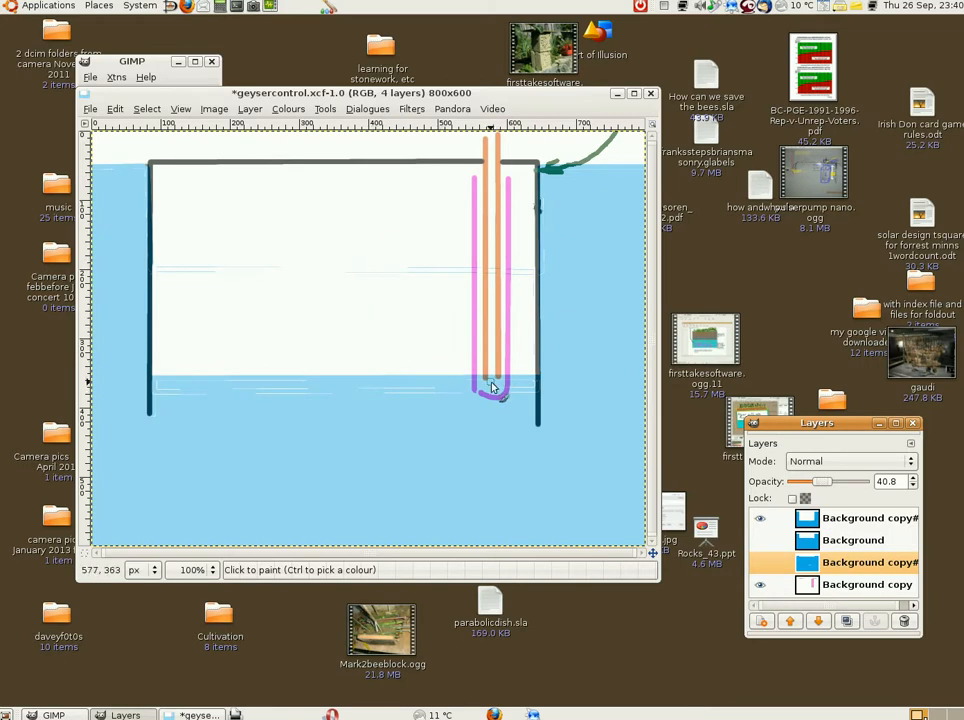
pyautogui.moveTo(488, 384)
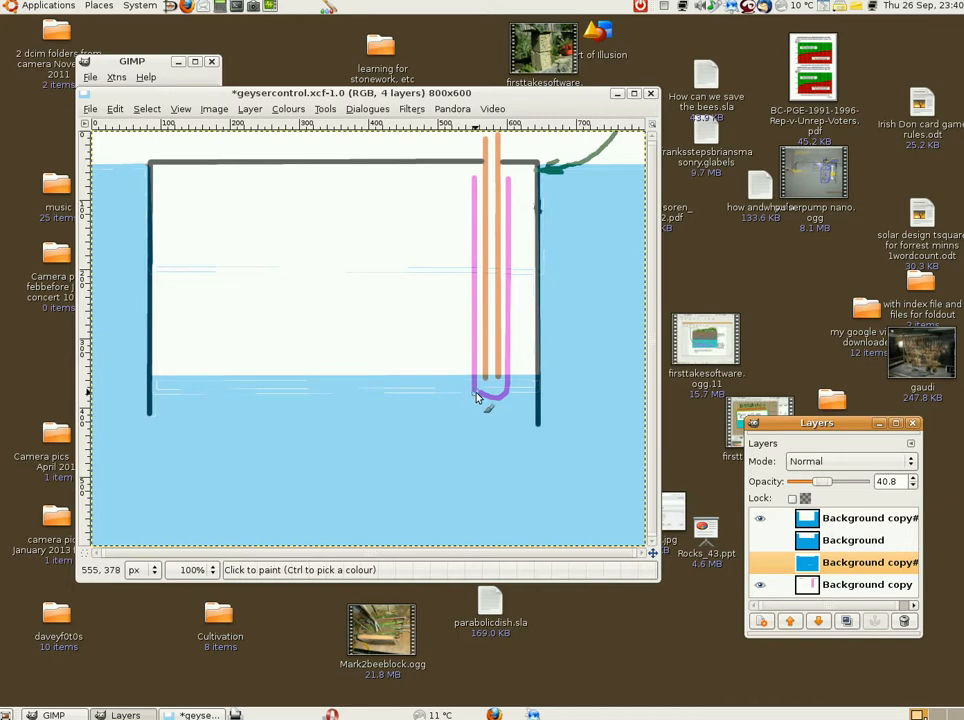
pyautogui.moveTo(496, 388)
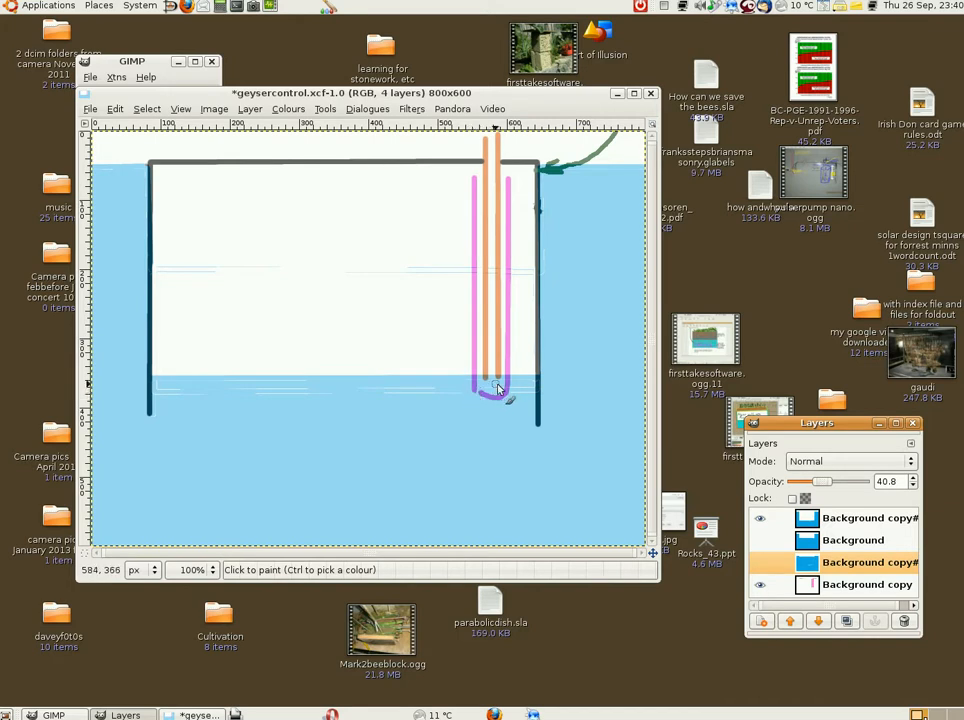
pyautogui.moveTo(432, 352)
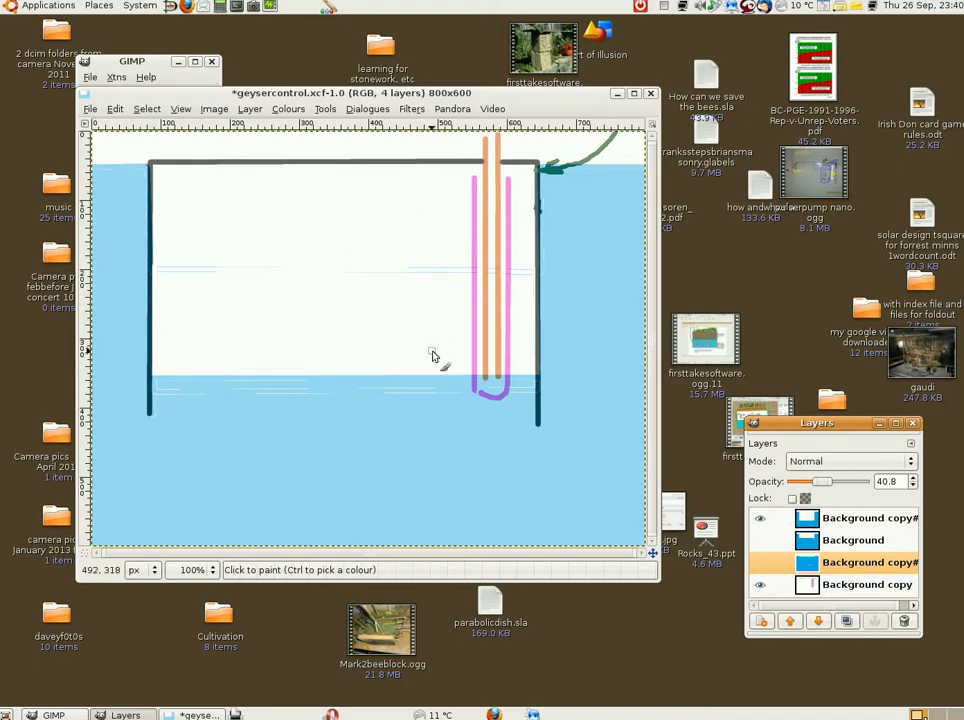
pyautogui.moveTo(428, 218)
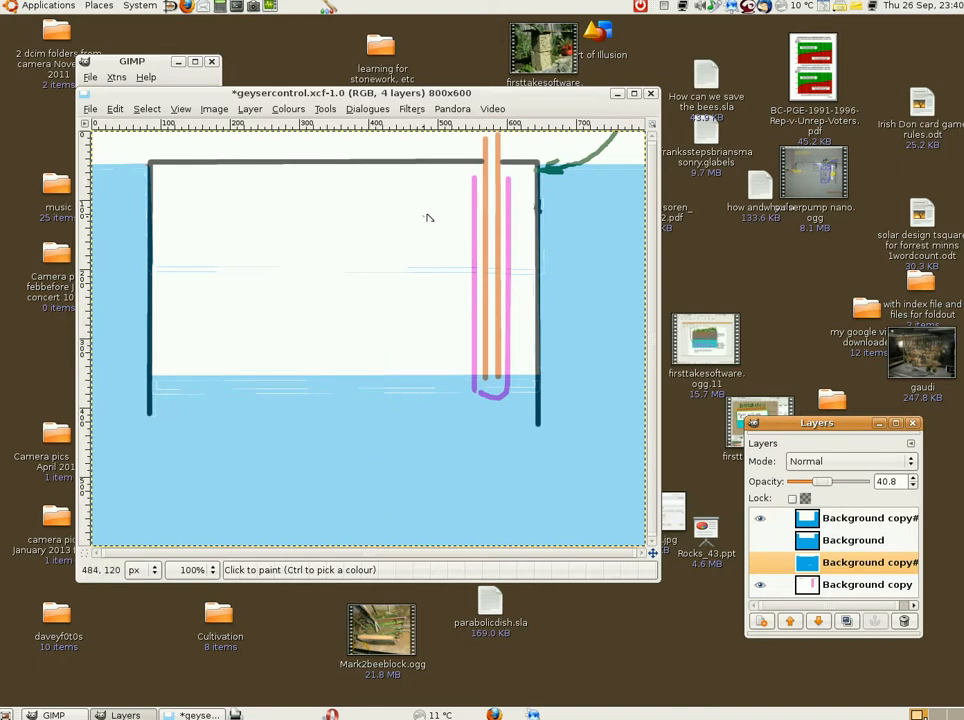
pyautogui.moveTo(478, 188)
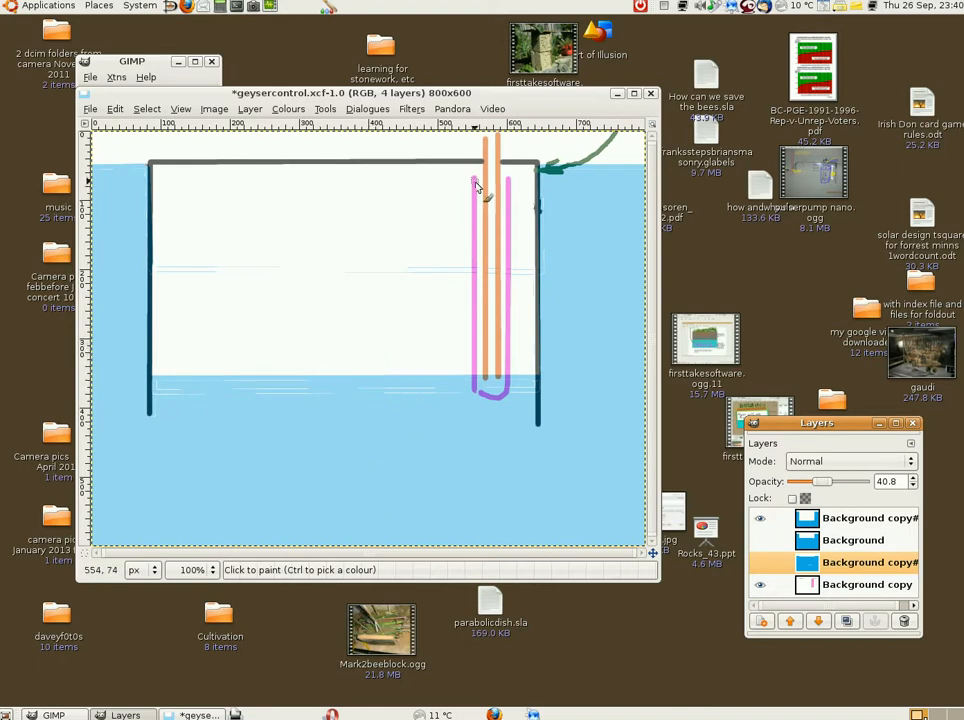
pyautogui.moveTo(490, 204)
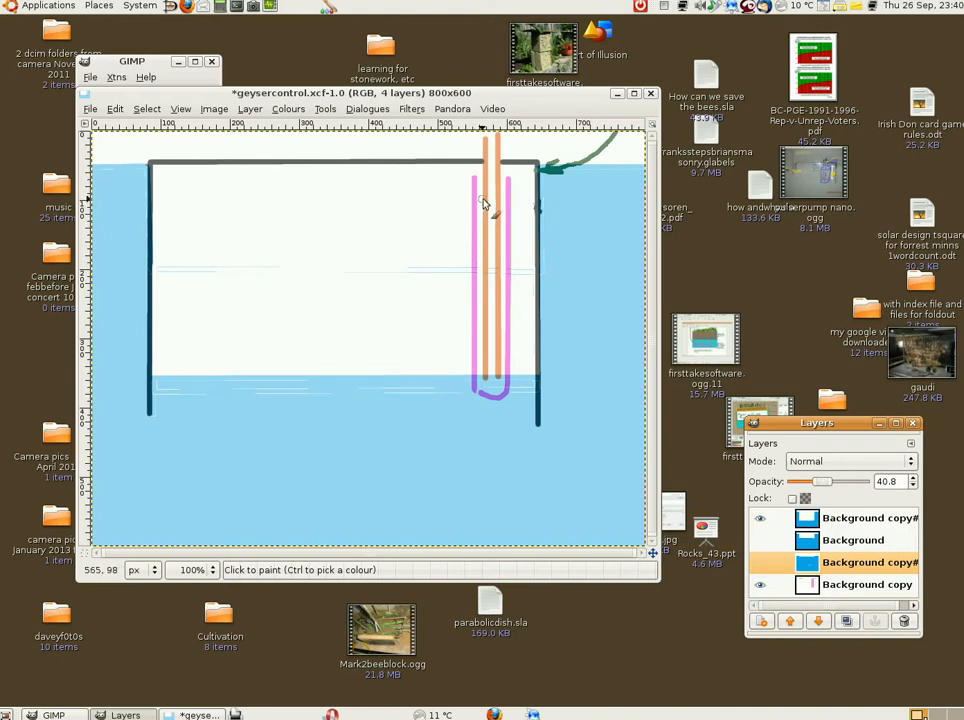
pyautogui.moveTo(484, 404)
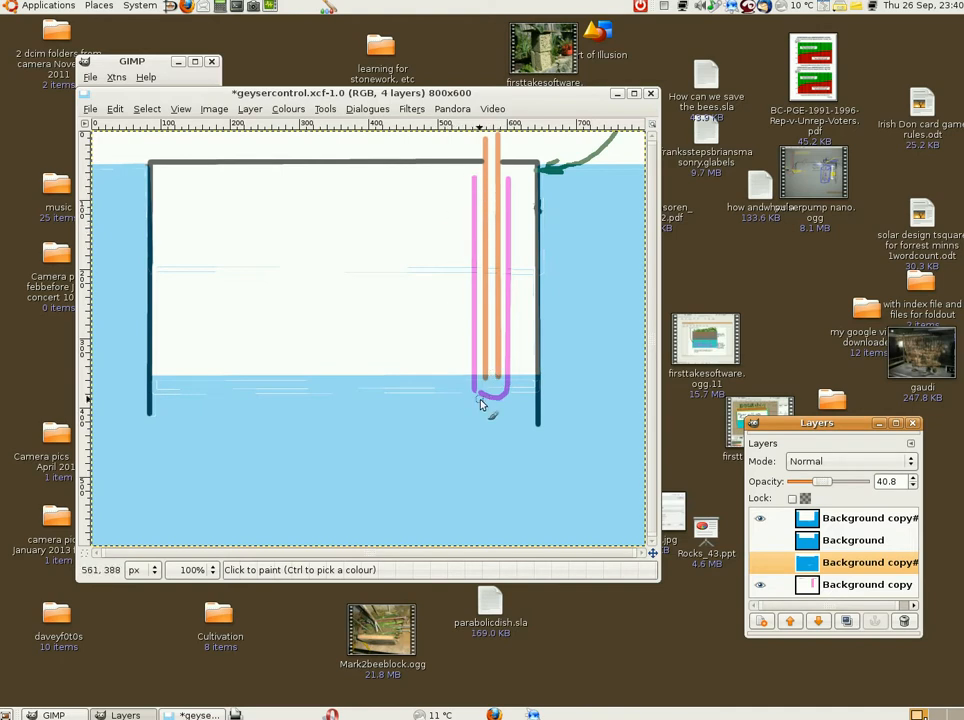
pyautogui.moveTo(492, 164)
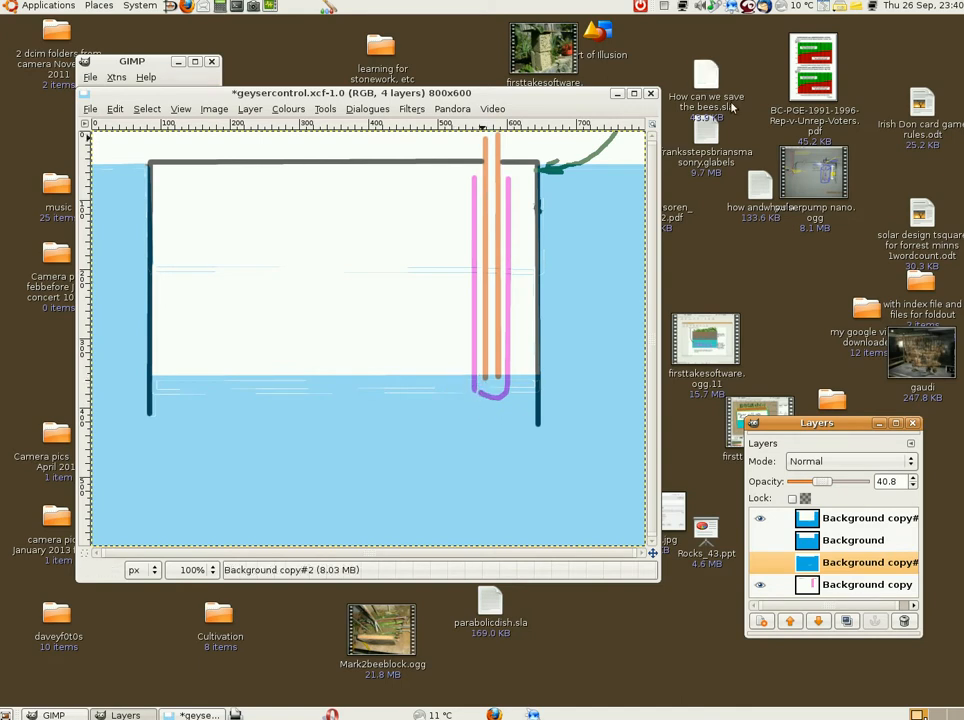
# - Show the refilled-water layer so the tank fills almost to the top, tube submerged
pyautogui.click(760, 518)
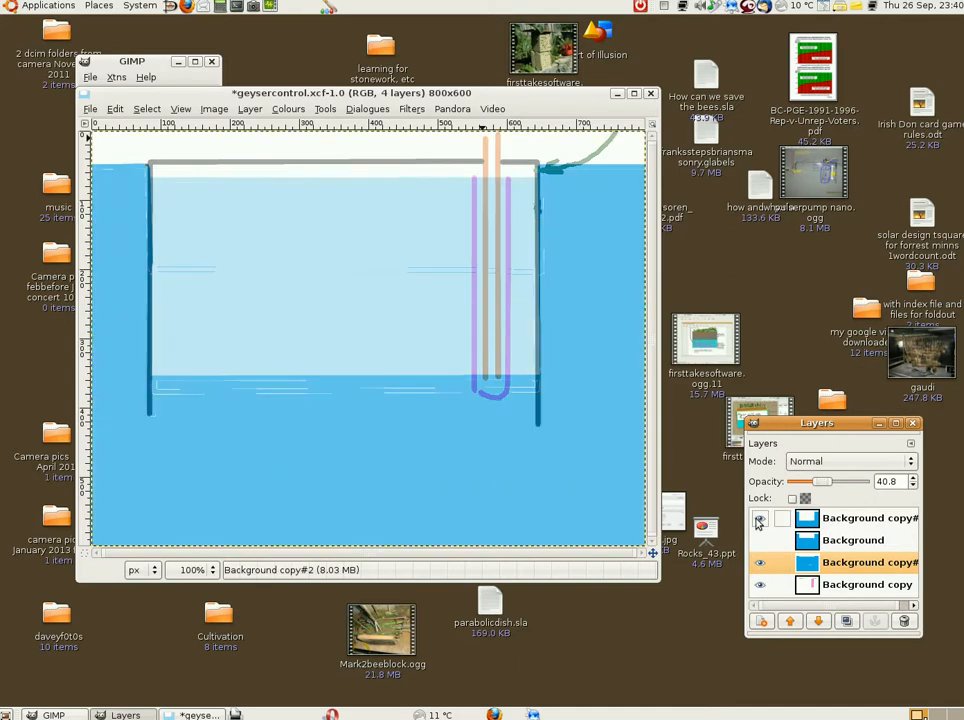
pyautogui.click(760, 518)
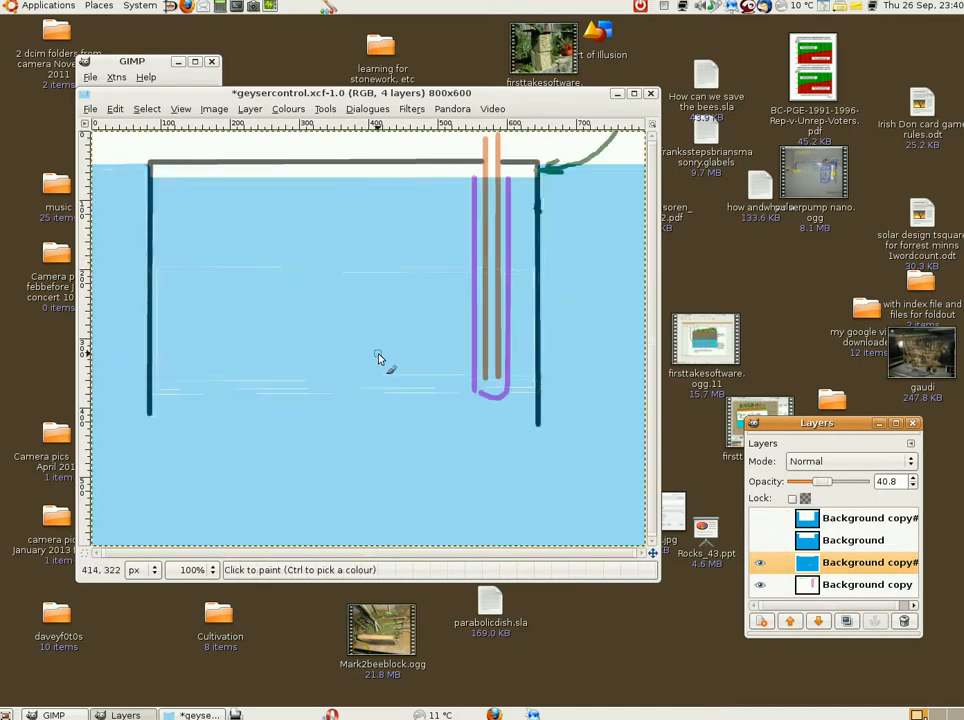
pyautogui.moveTo(468, 186)
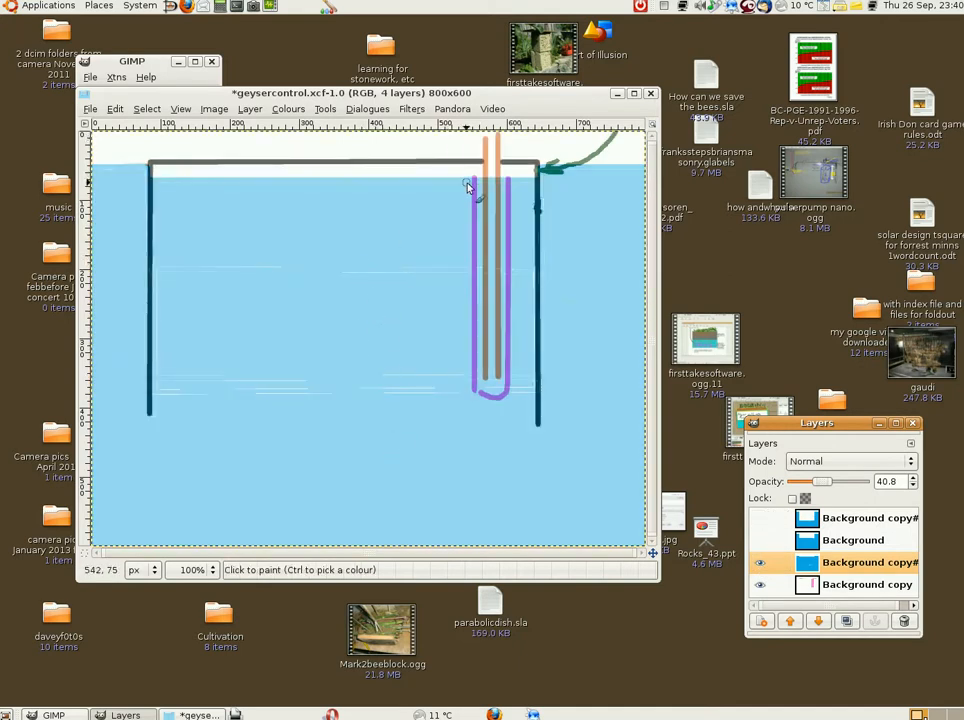
pyautogui.moveTo(478, 180)
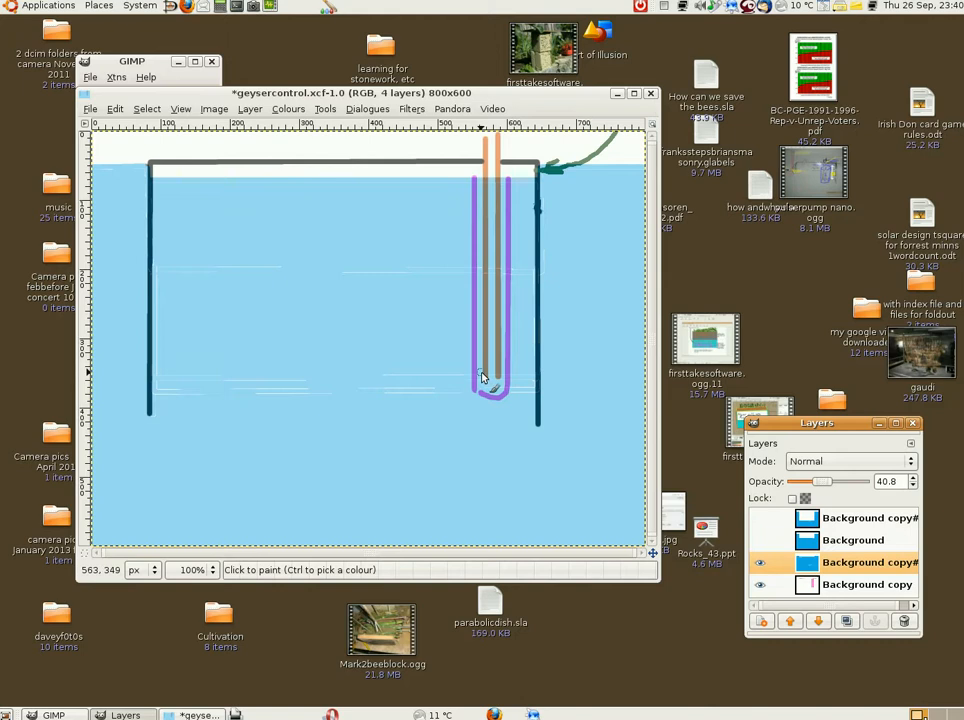
pyautogui.moveTo(428, 408)
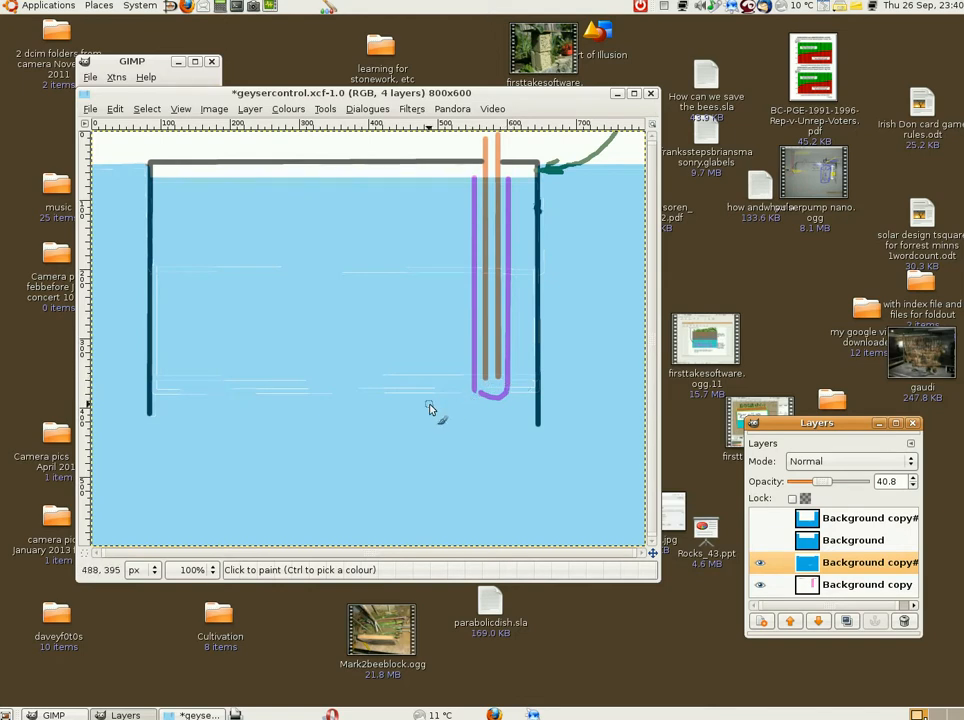
pyautogui.moveTo(468, 344)
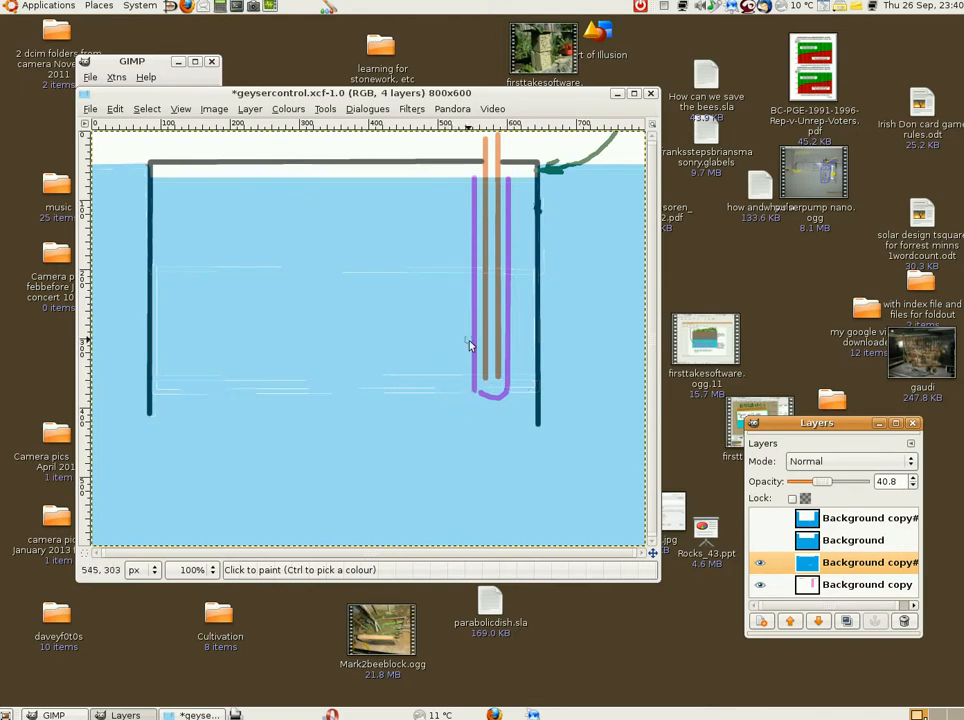
pyautogui.moveTo(484, 398)
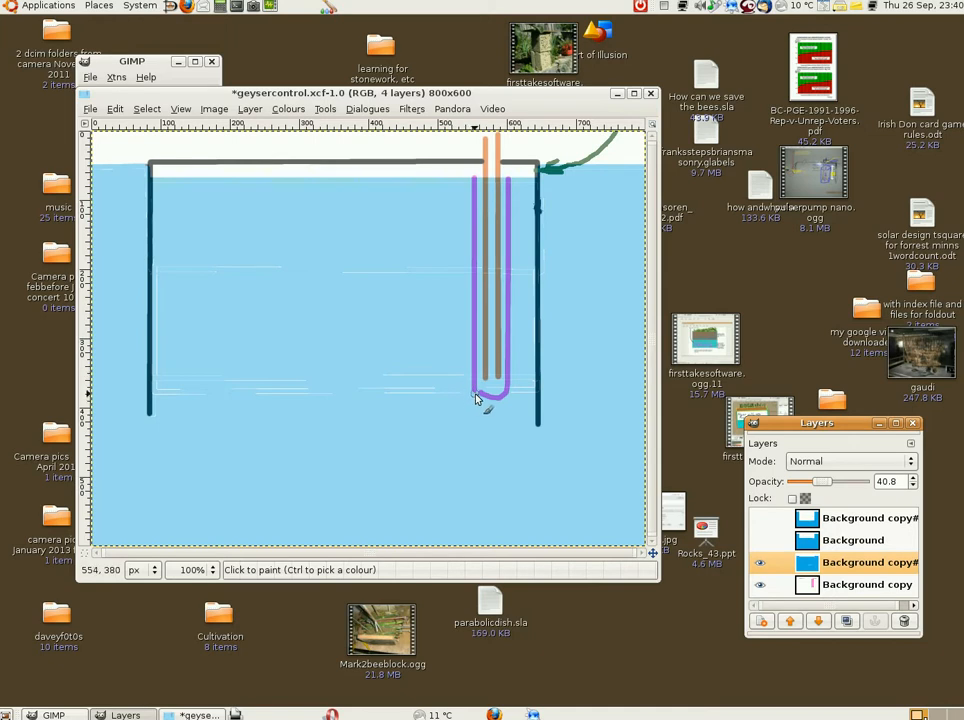
pyautogui.moveTo(490, 388)
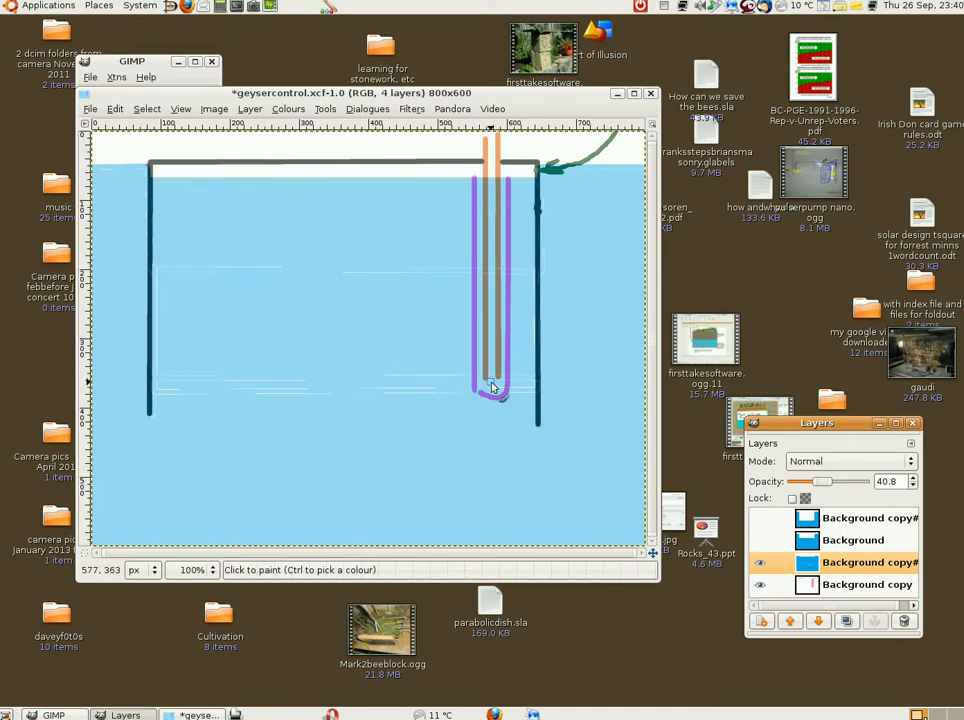
pyautogui.moveTo(488, 398)
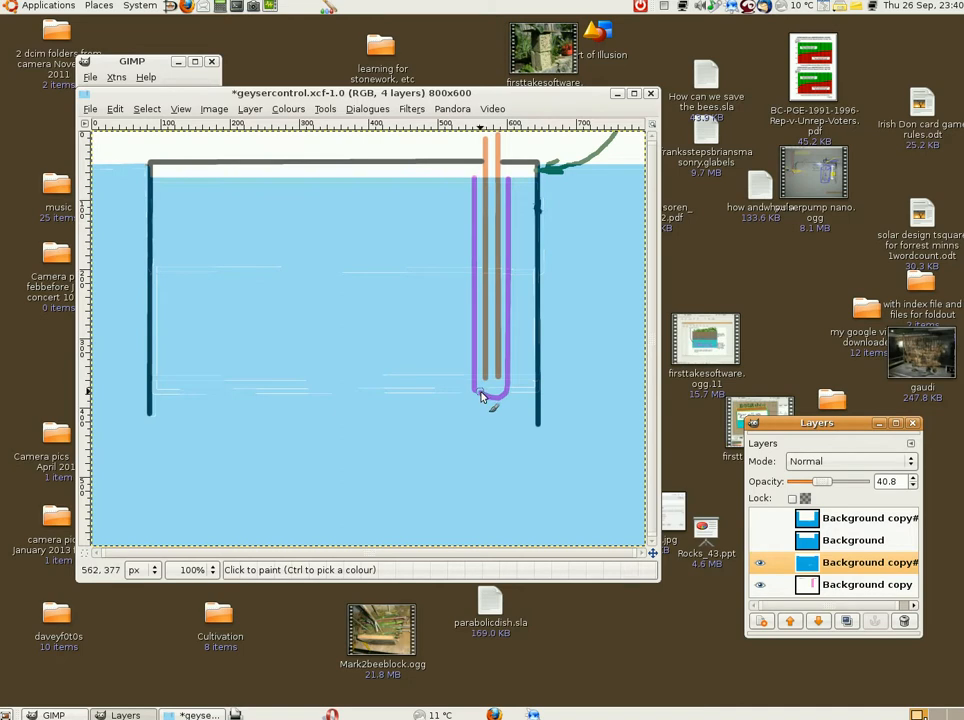
pyautogui.moveTo(458, 188)
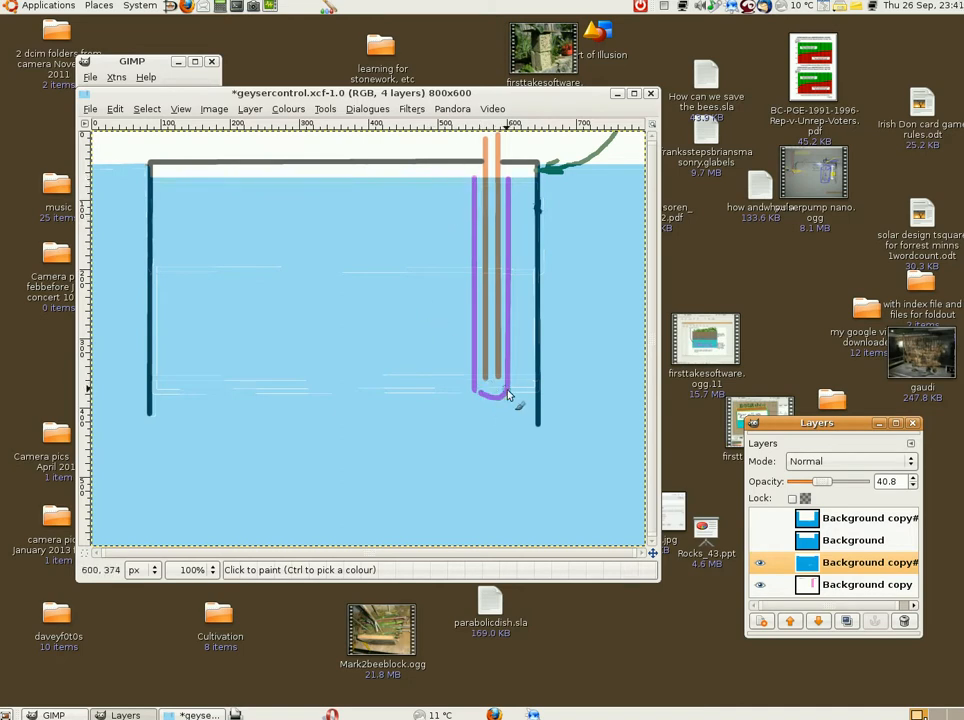
pyautogui.moveTo(484, 372)
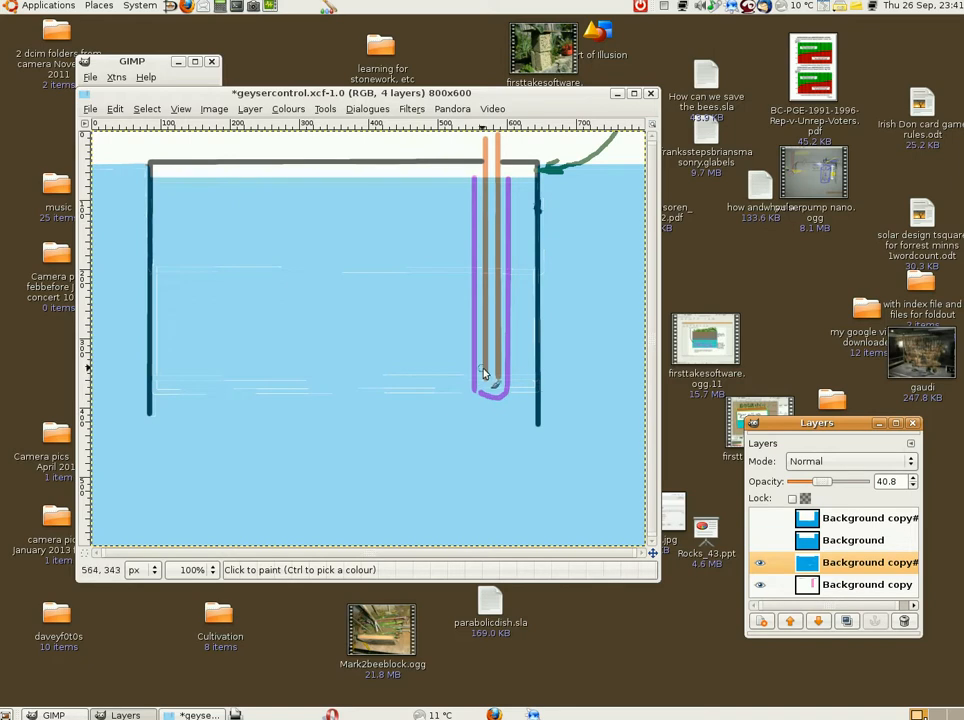
pyautogui.moveTo(490, 384)
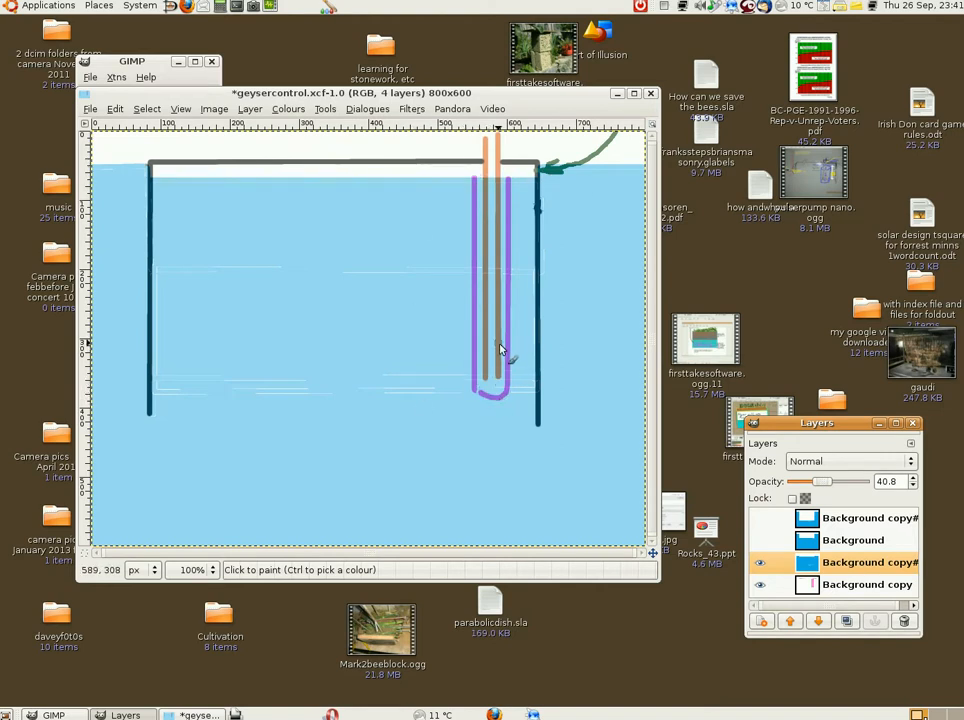
pyautogui.moveTo(480, 378)
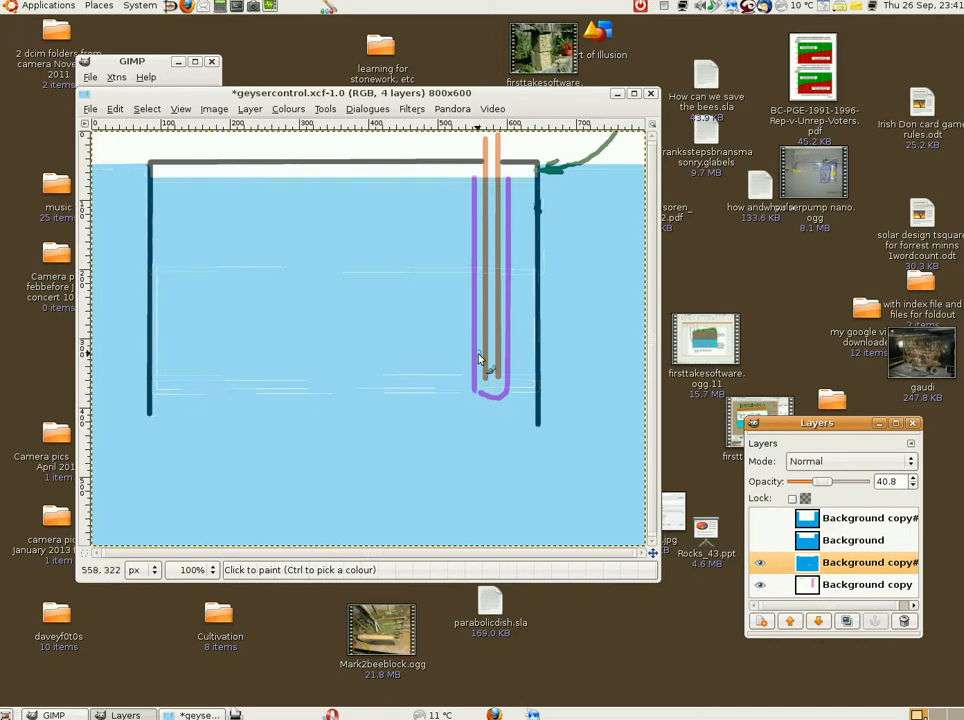
pyautogui.moveTo(454, 186)
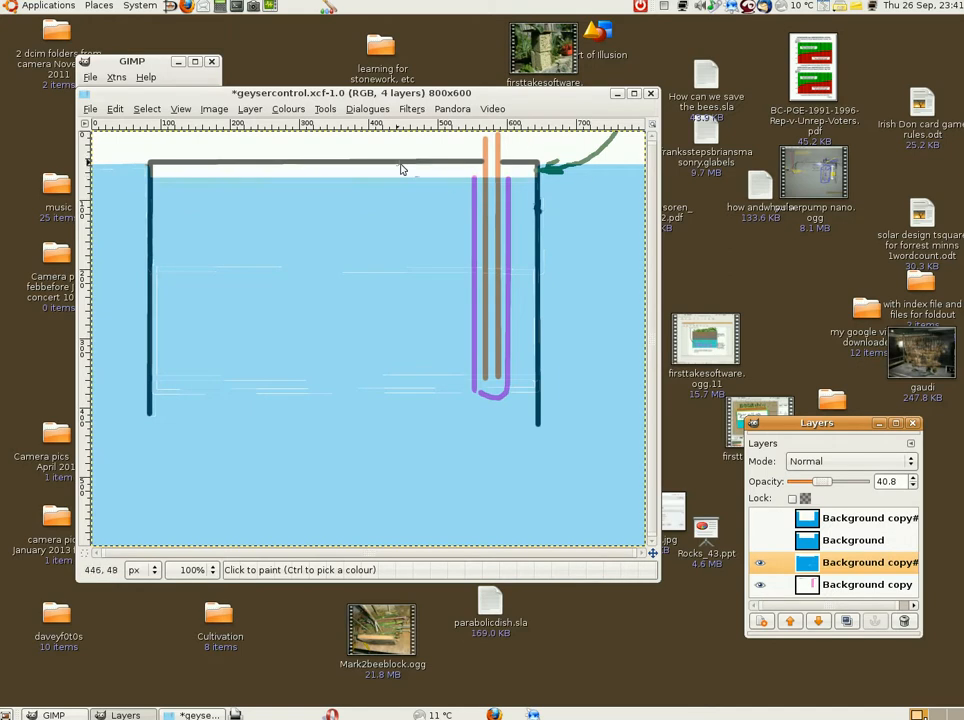
pyautogui.moveTo(312, 176)
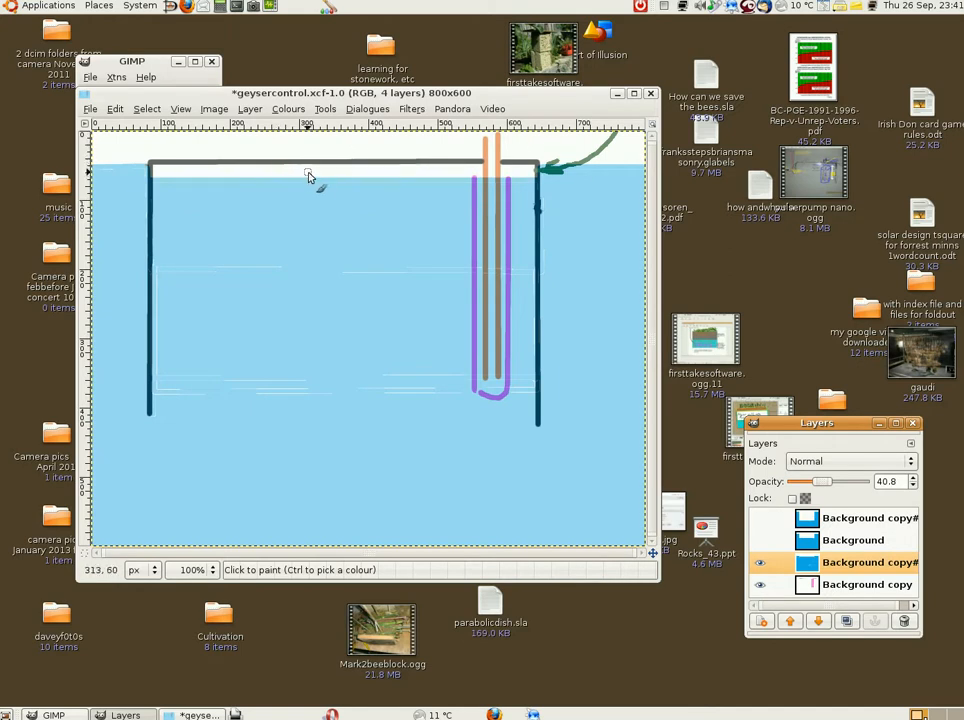